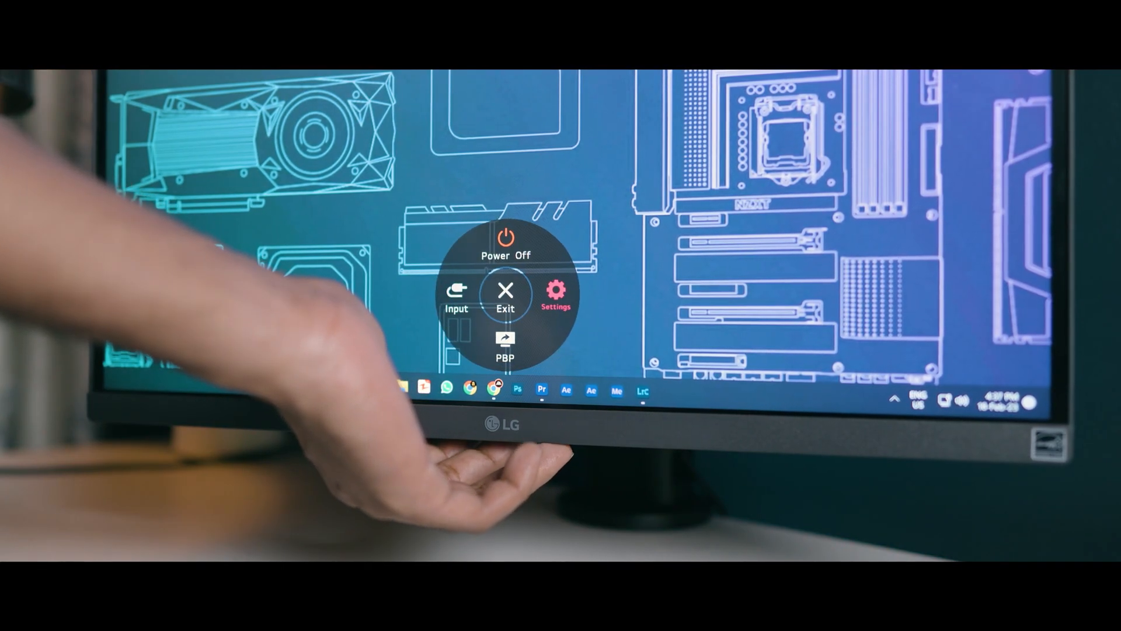
Step: Filter the Assets Library bin by searching for 'Glitch' and then 'Light leaks'
click(555, 289)
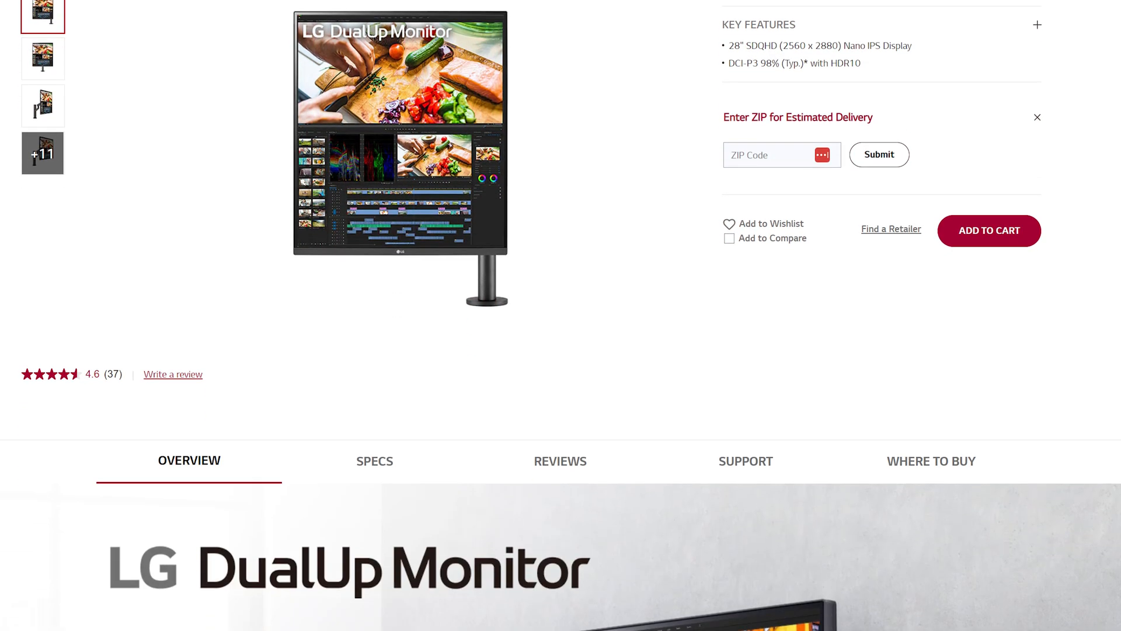
scroll(down, 3)
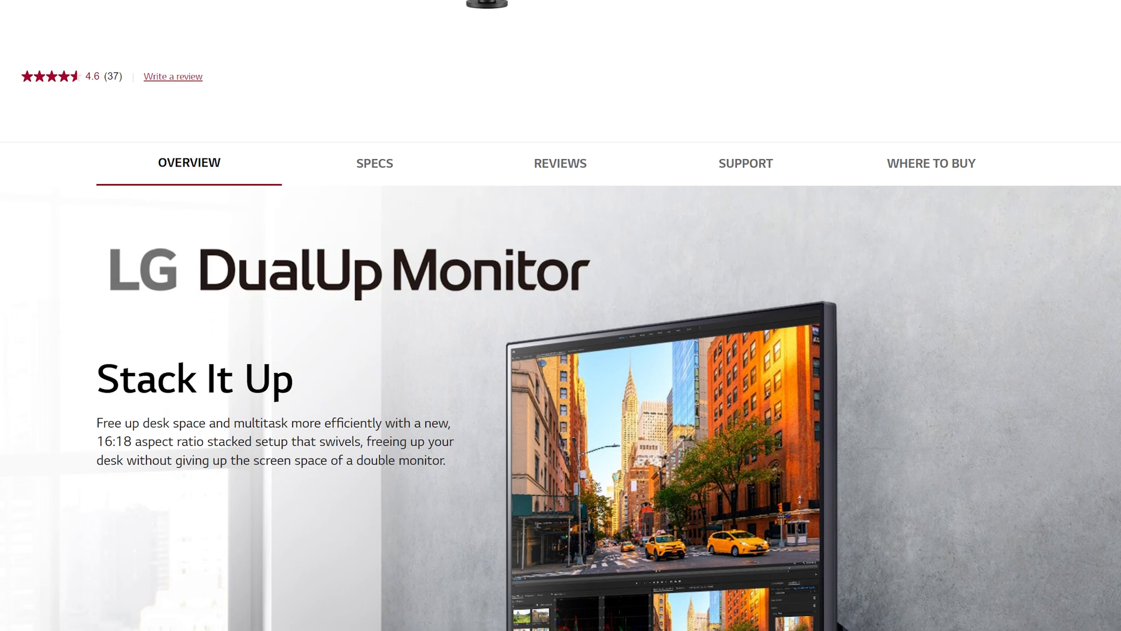
scroll(down, 3)
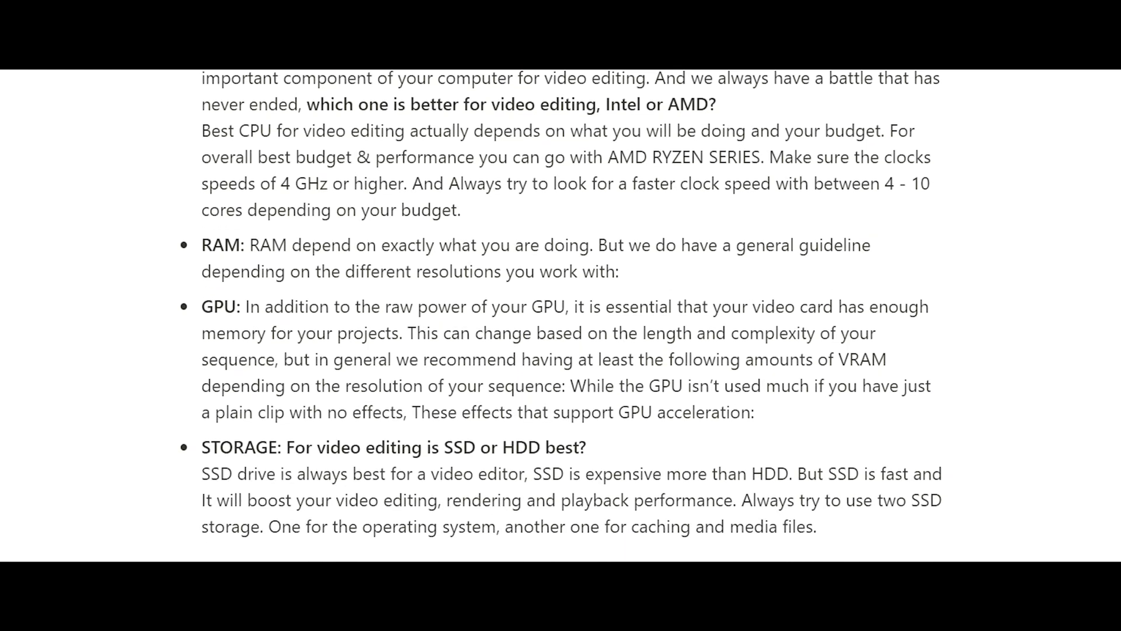
scroll(down, 3)
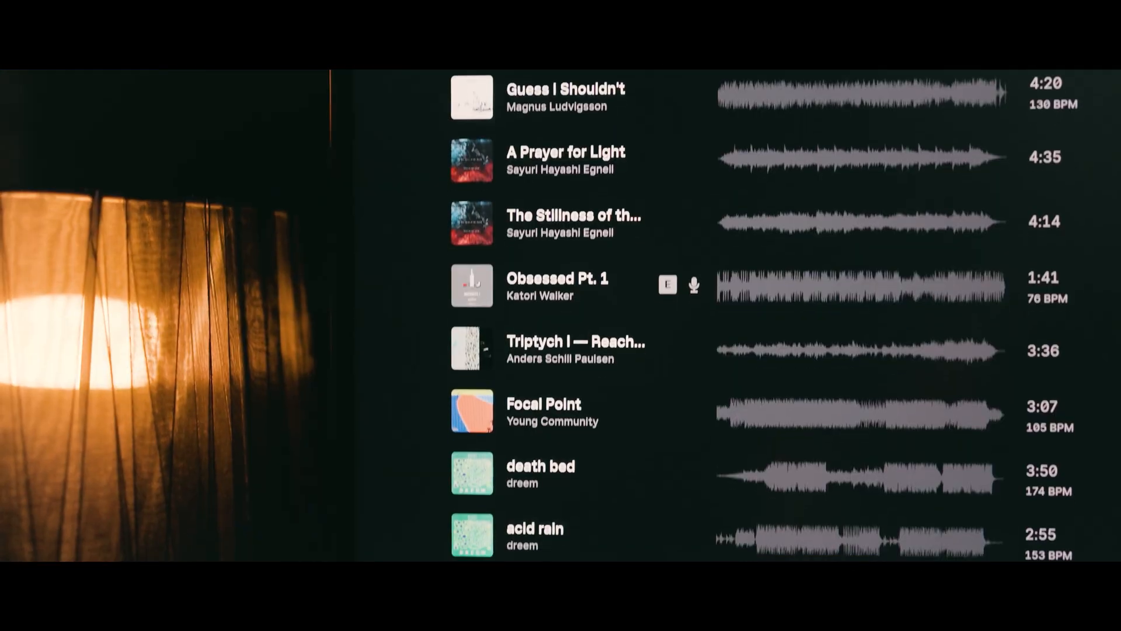
scroll(down, 3)
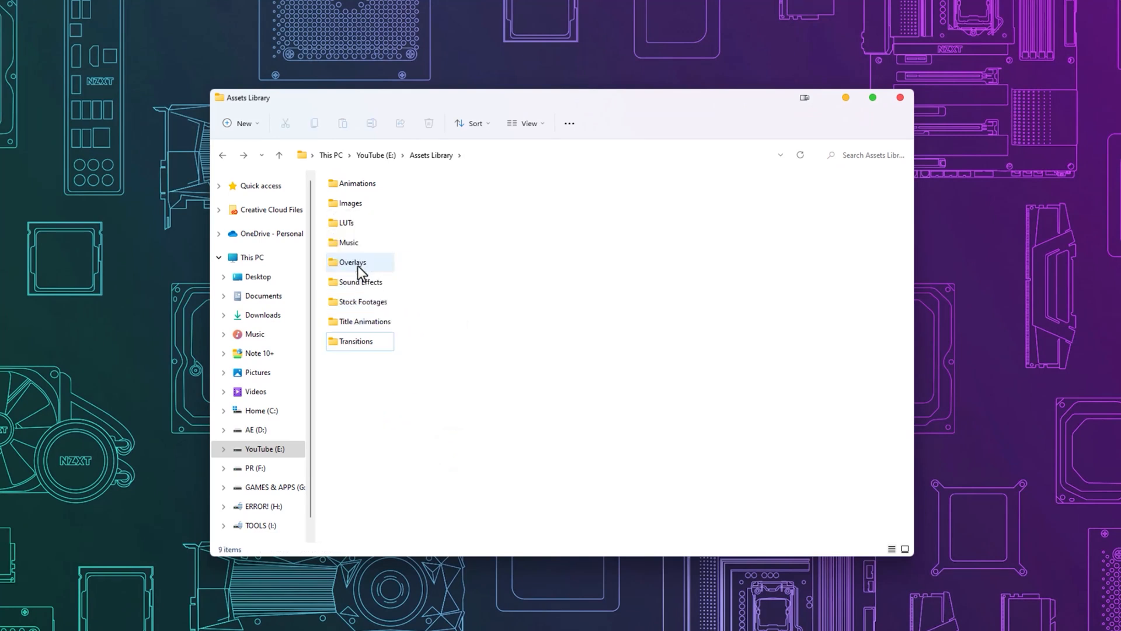
click(589, 620)
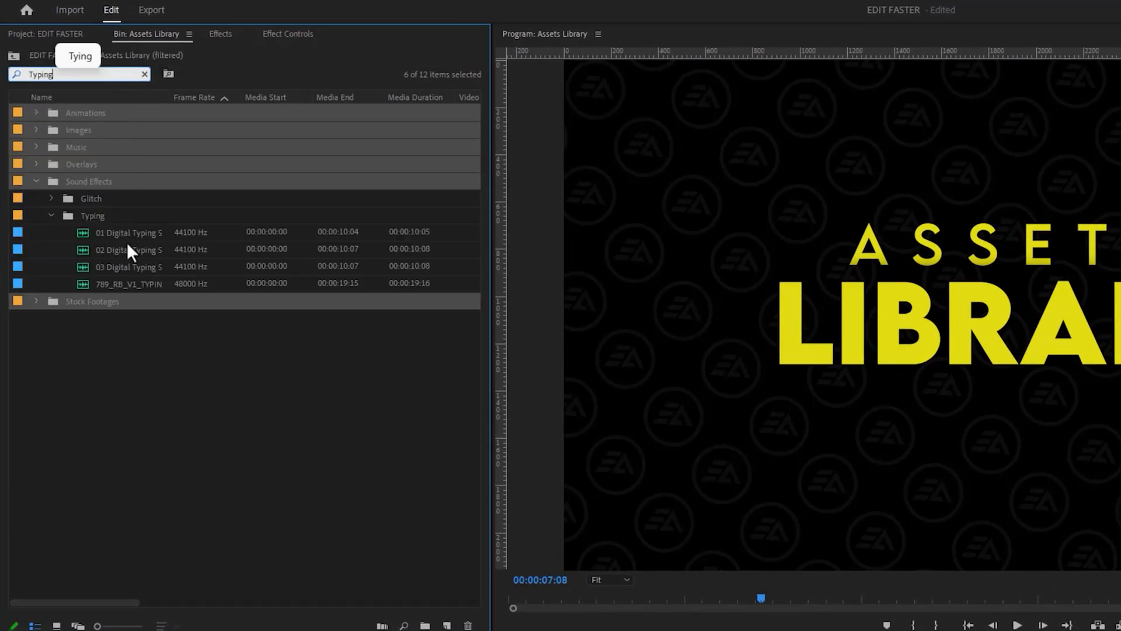
text(Glitch)
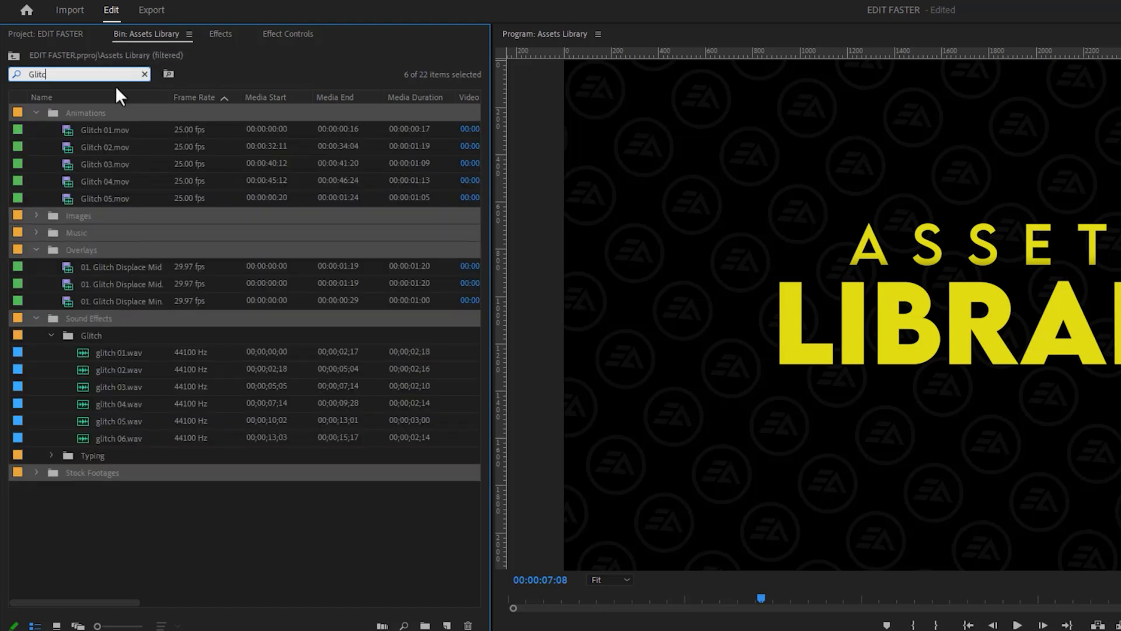
text(Light leaks)
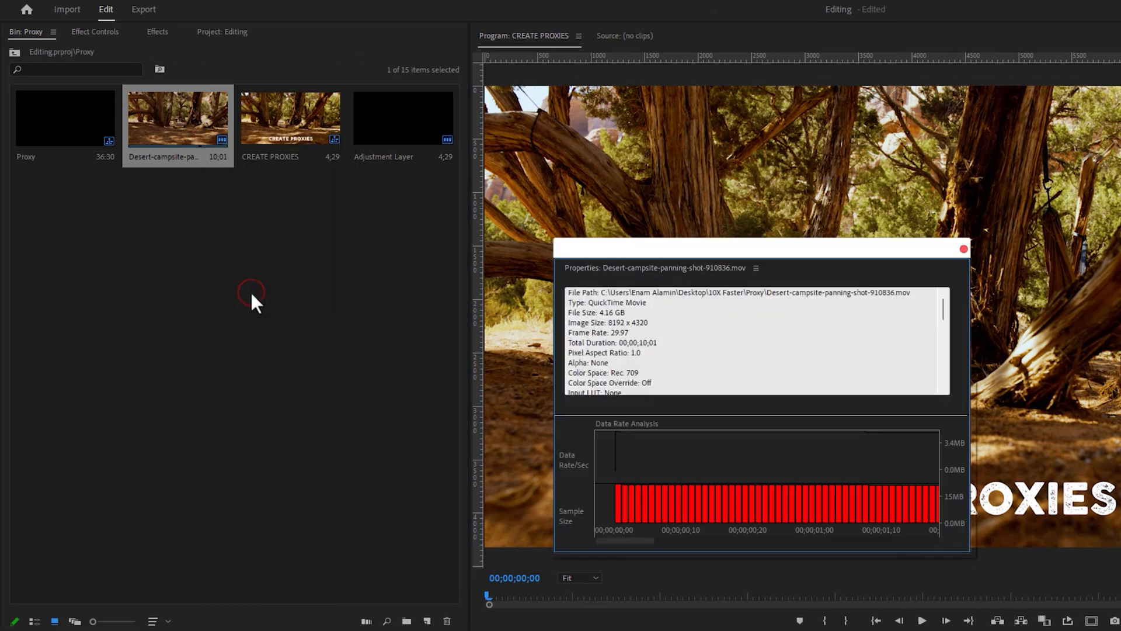
Step: Check the desert clip's 29.97 fps frame rate, close Properties, and play CREATE PROXIES
double_click(628, 323)
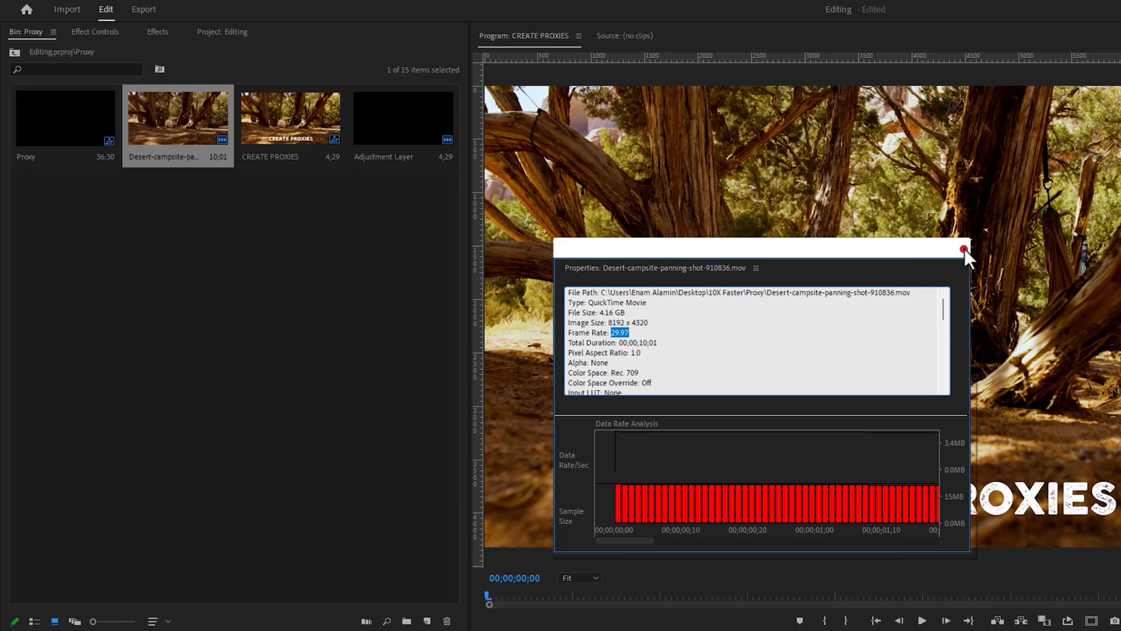
click(963, 250)
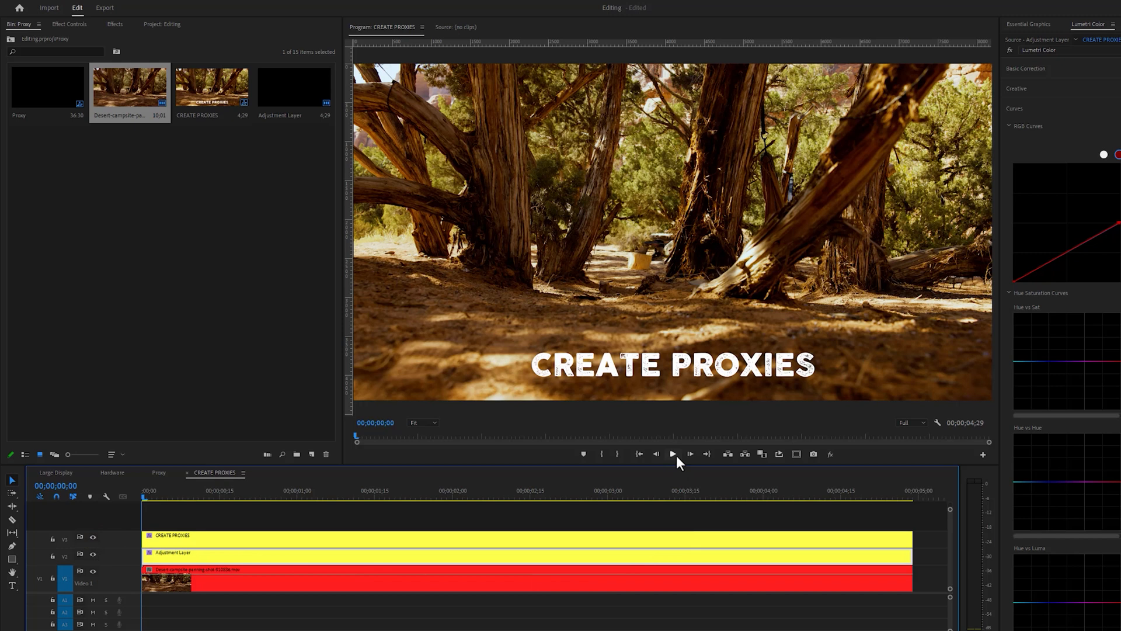
click(672, 453)
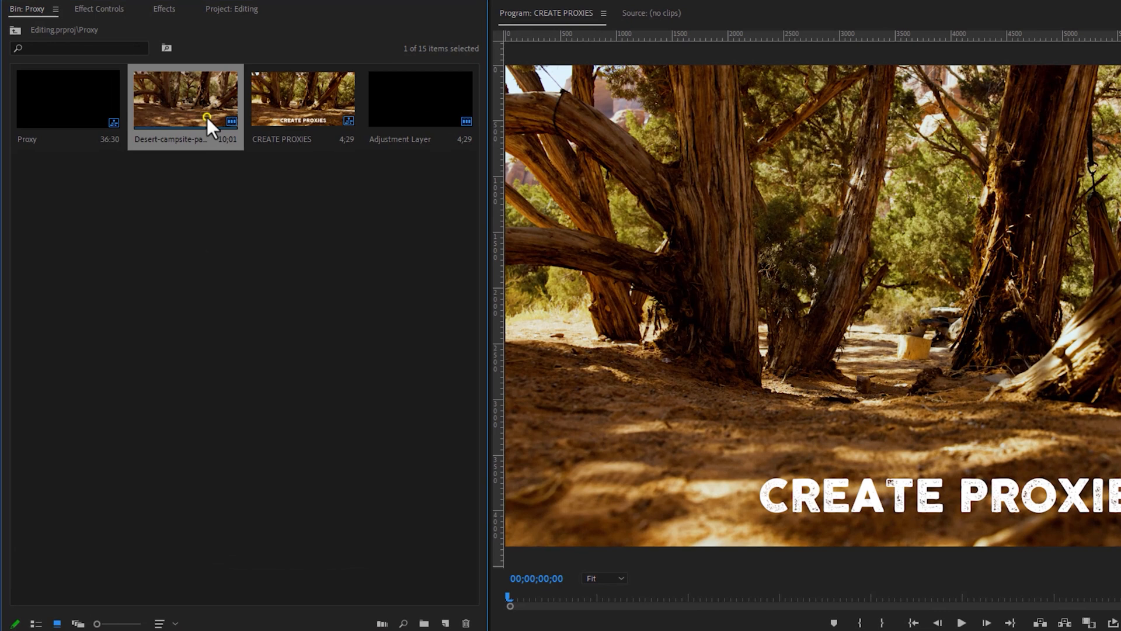
Step: Create watermarked QuickTime CineForm Low Resolution proxies for the desert clip, stored beside the original media
right_click(186, 99)
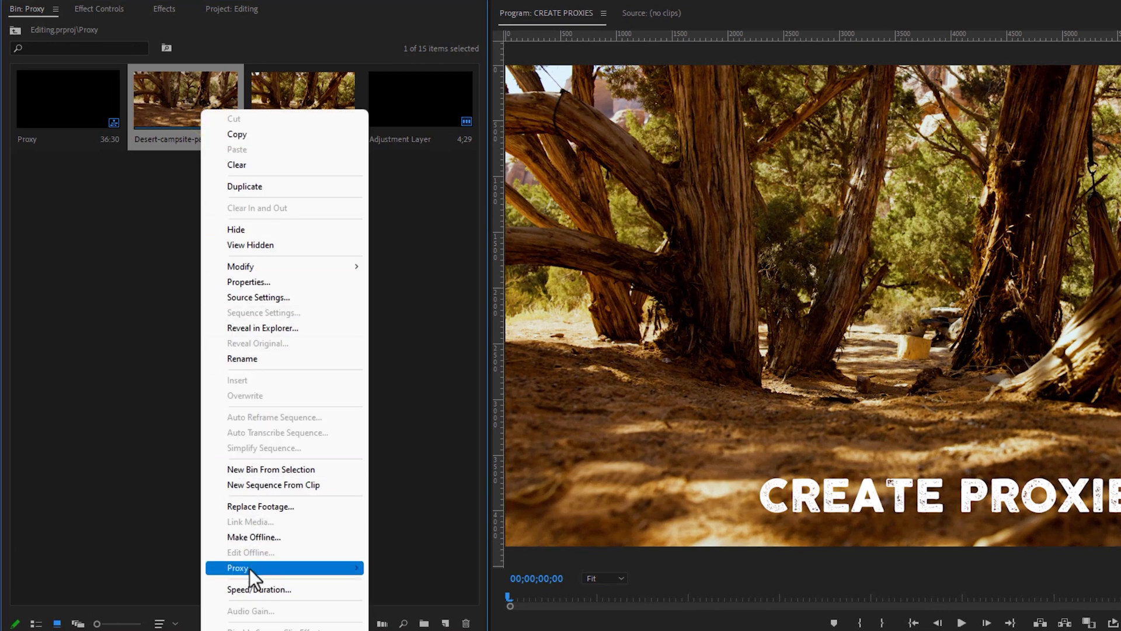
mouse_move(250, 572)
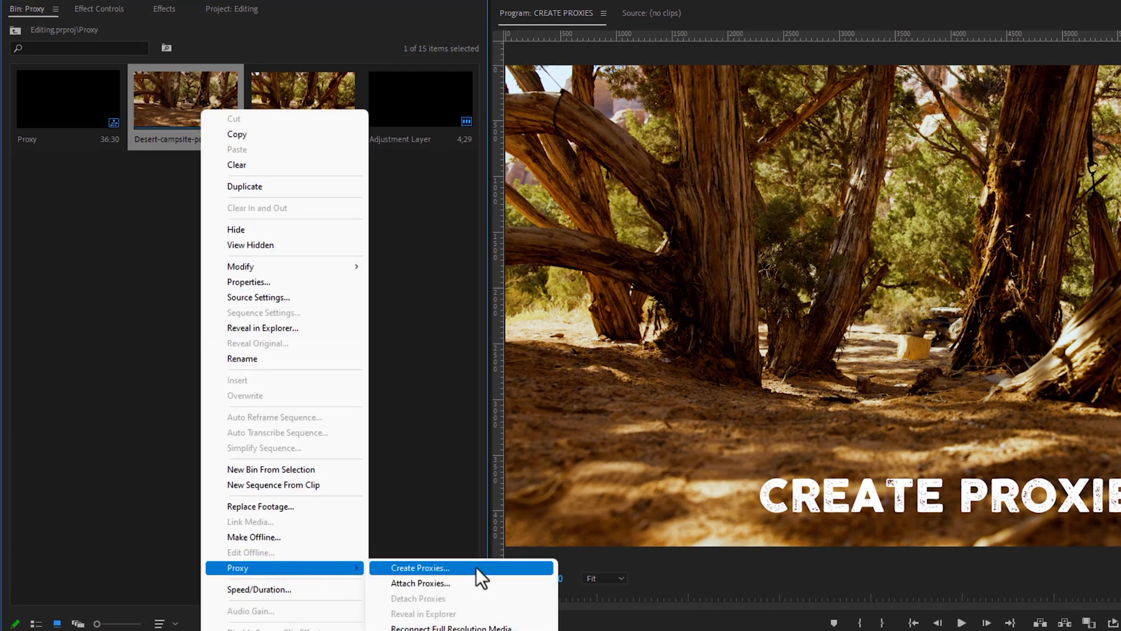
click(420, 566)
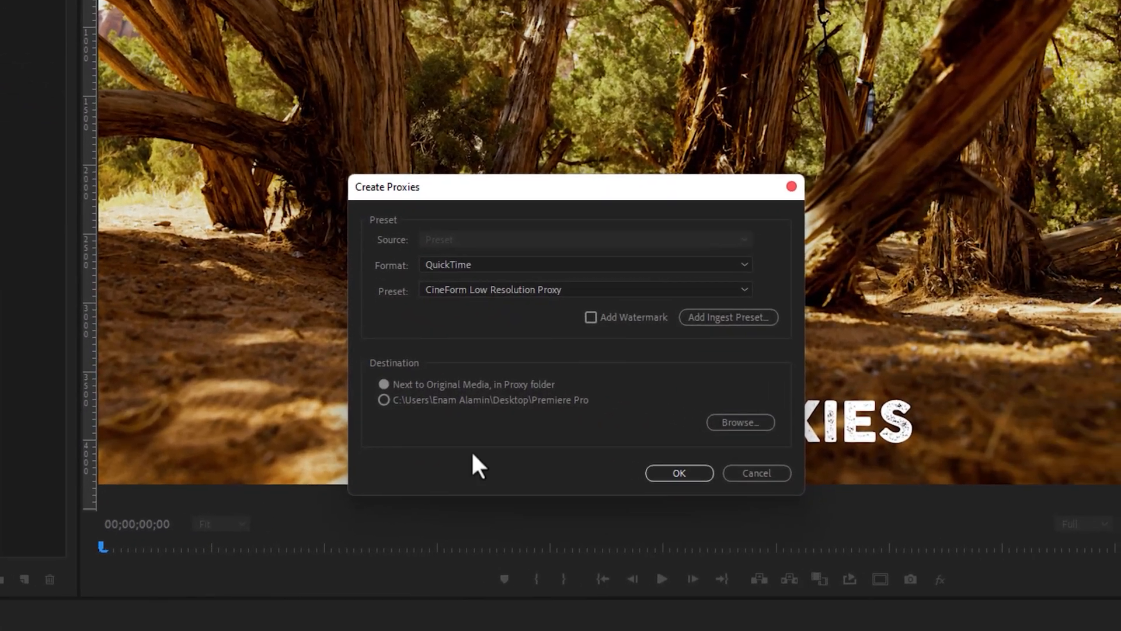
click(585, 264)
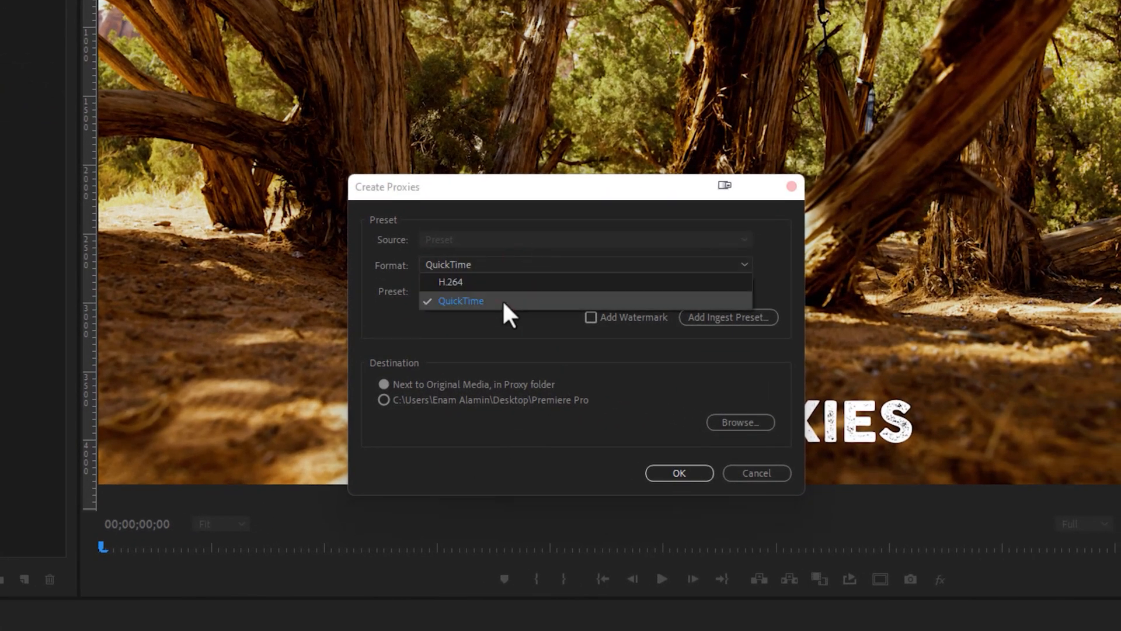
click(461, 300)
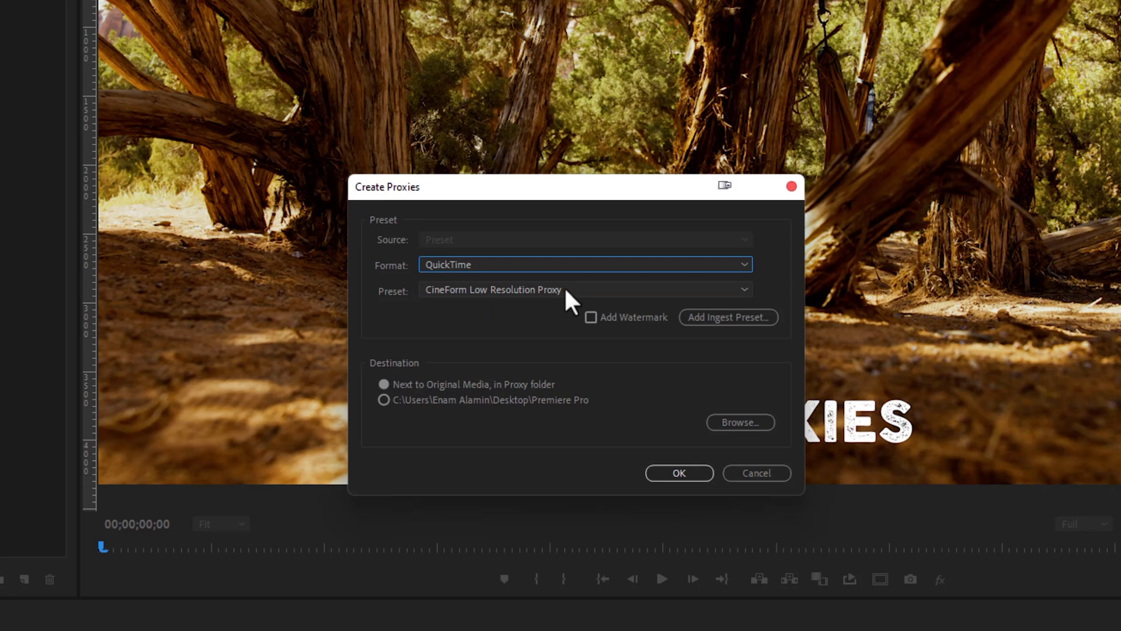
click(584, 290)
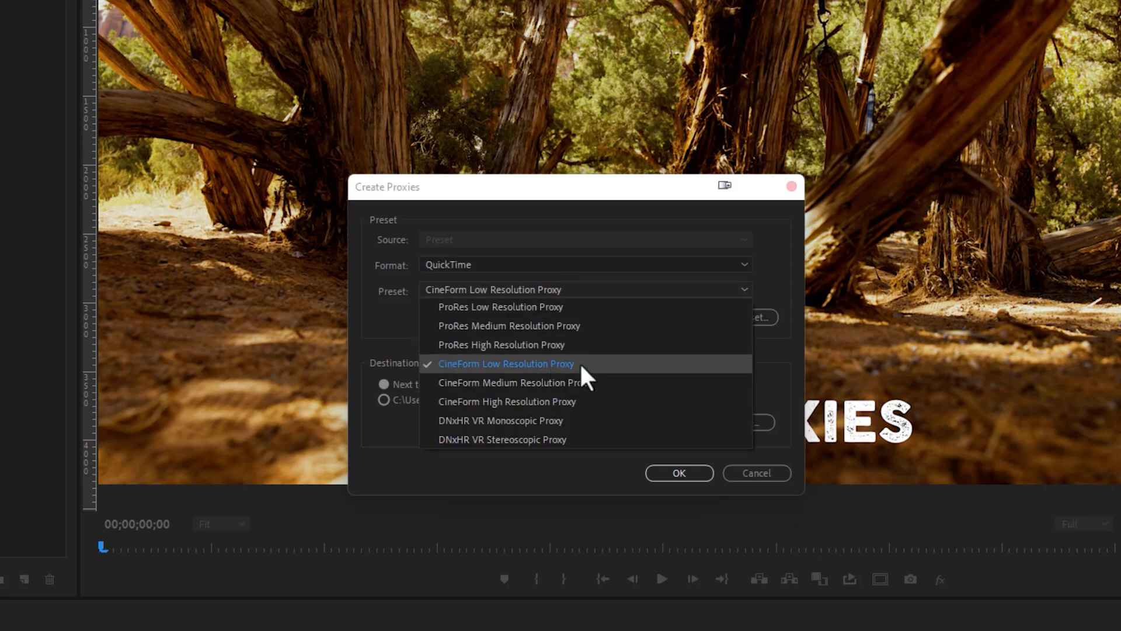
mouse_move(589, 376)
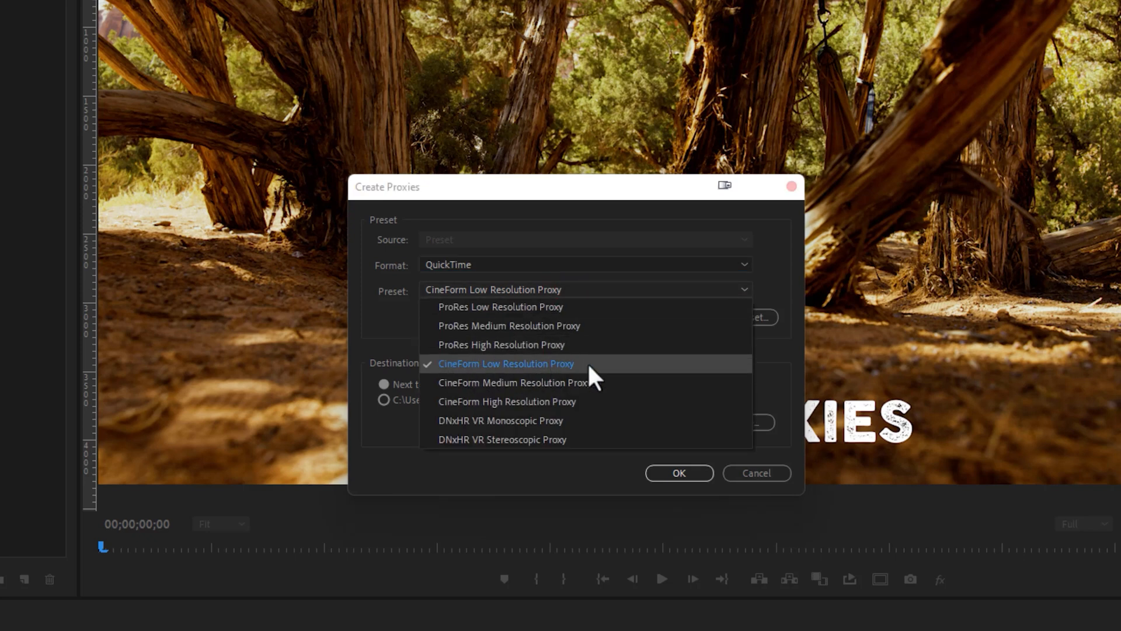
click(505, 364)
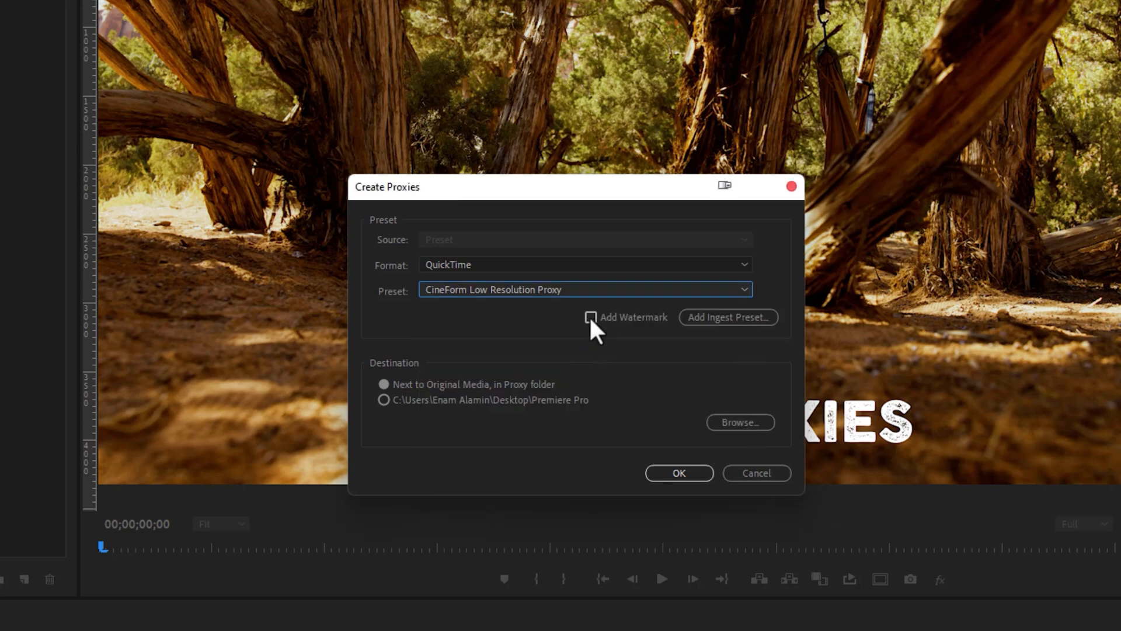
click(591, 317)
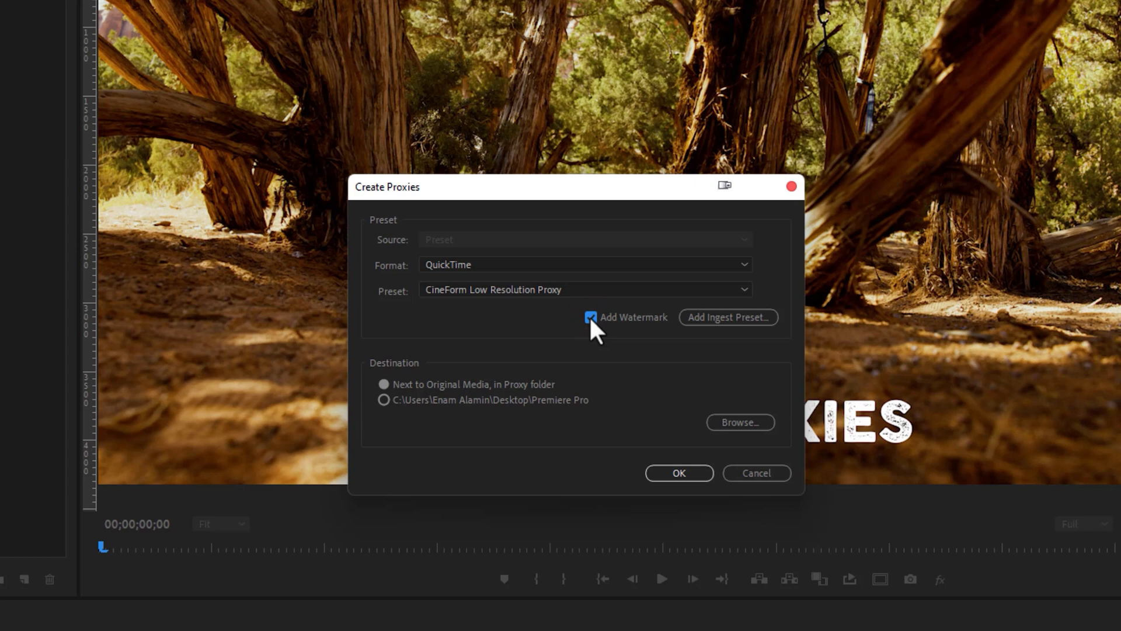
click(383, 384)
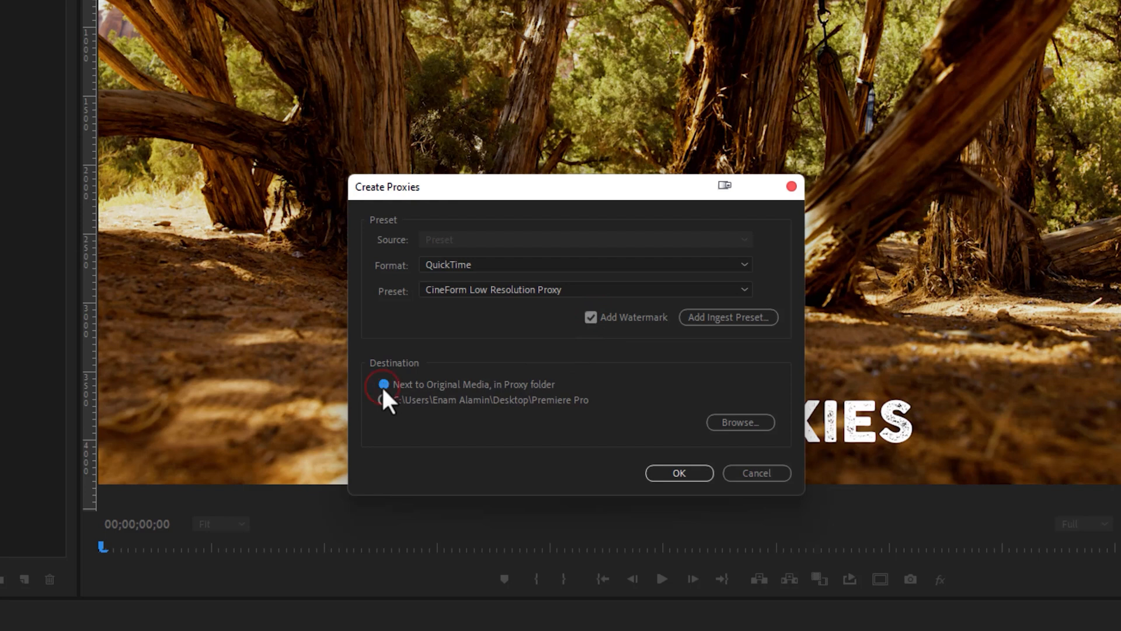
click(383, 384)
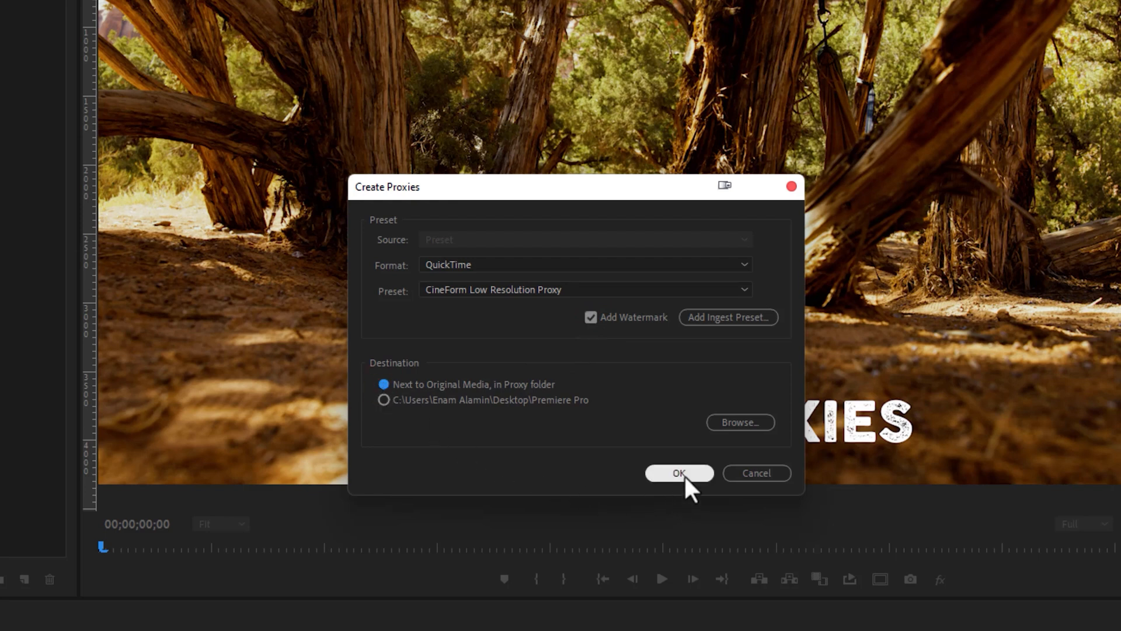
click(678, 472)
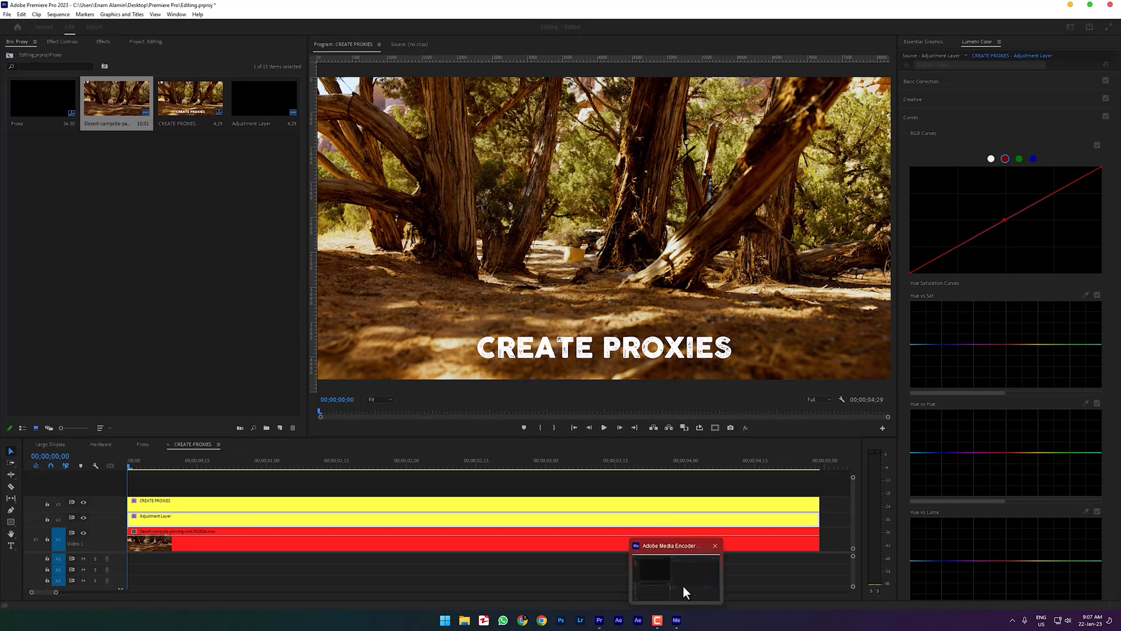
click(675, 620)
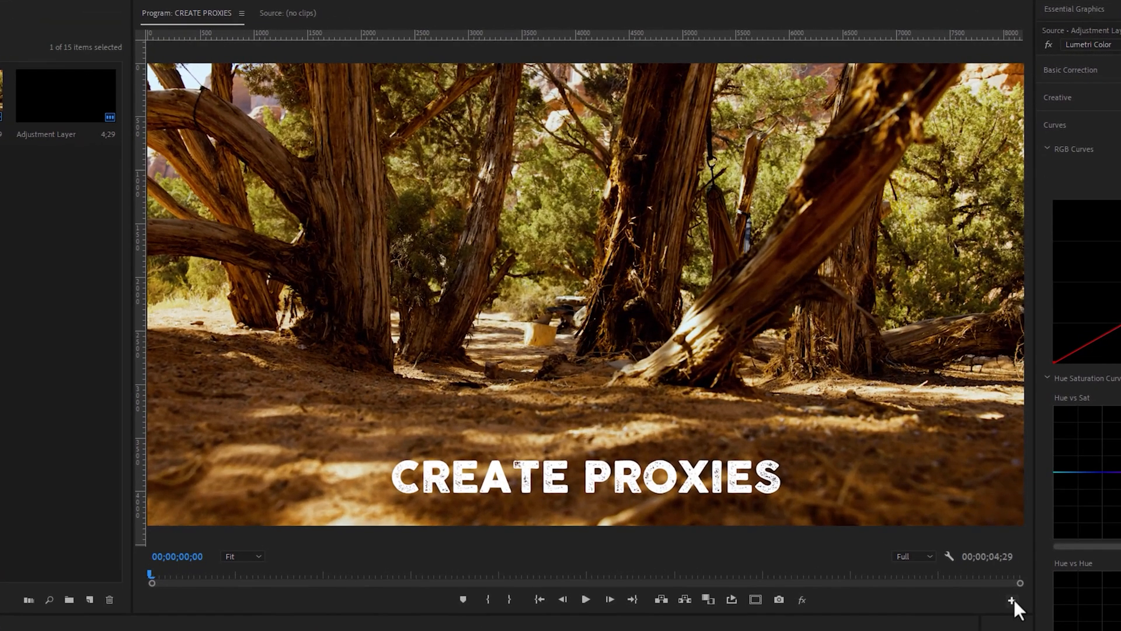
Step: Add the Toggle Proxies button to the Program Monitor's button bar and switch proxies on
click(1011, 599)
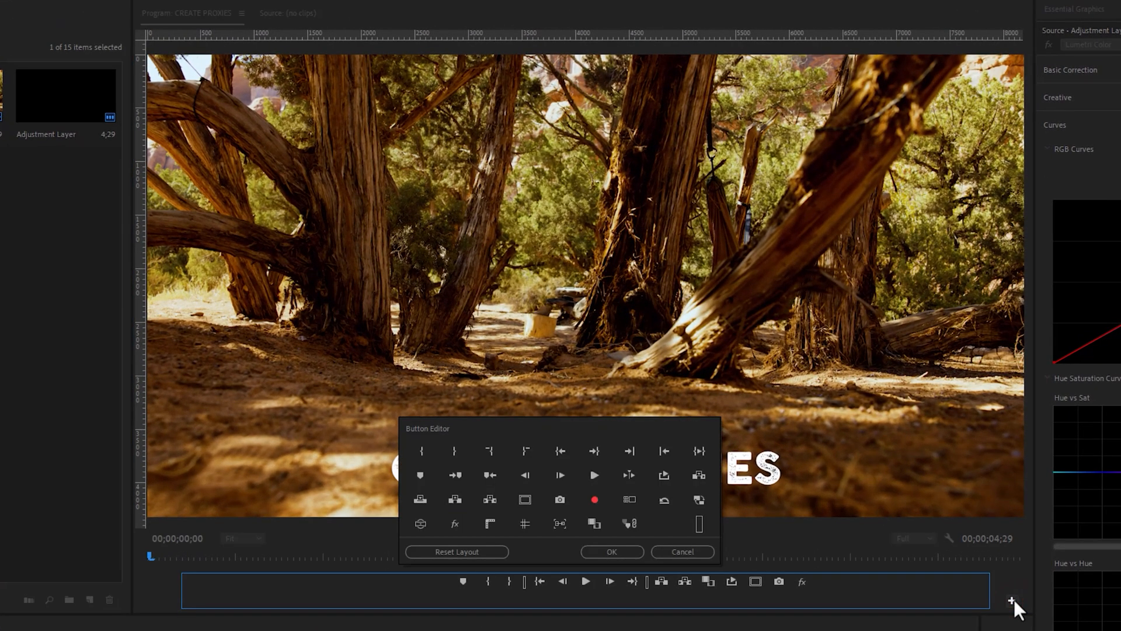
mouse_move(699, 499)
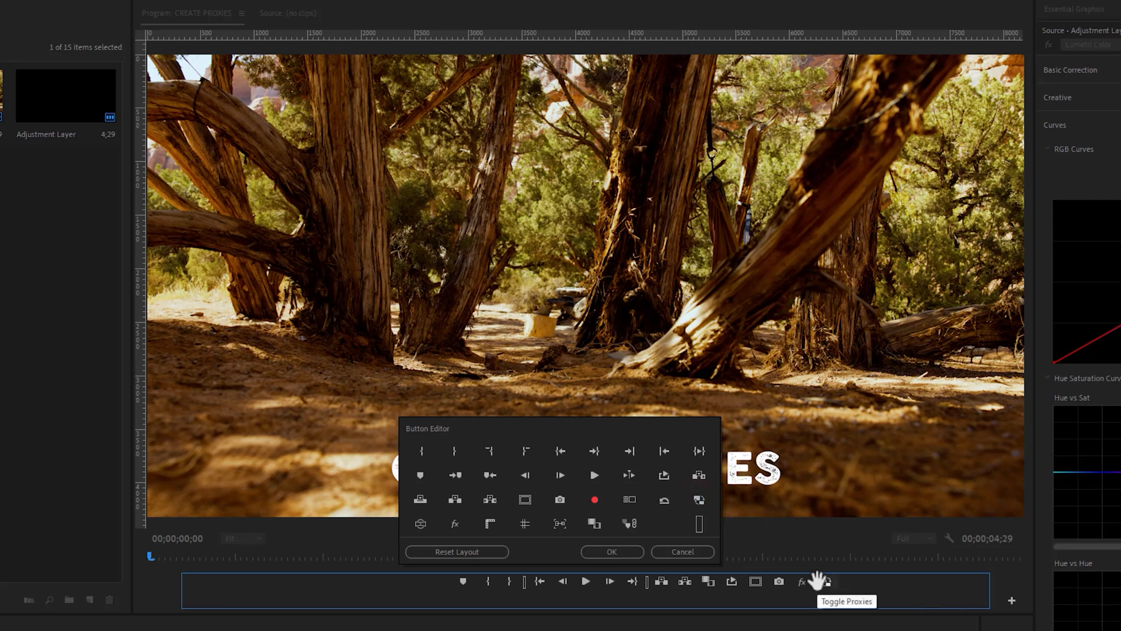
click(611, 551)
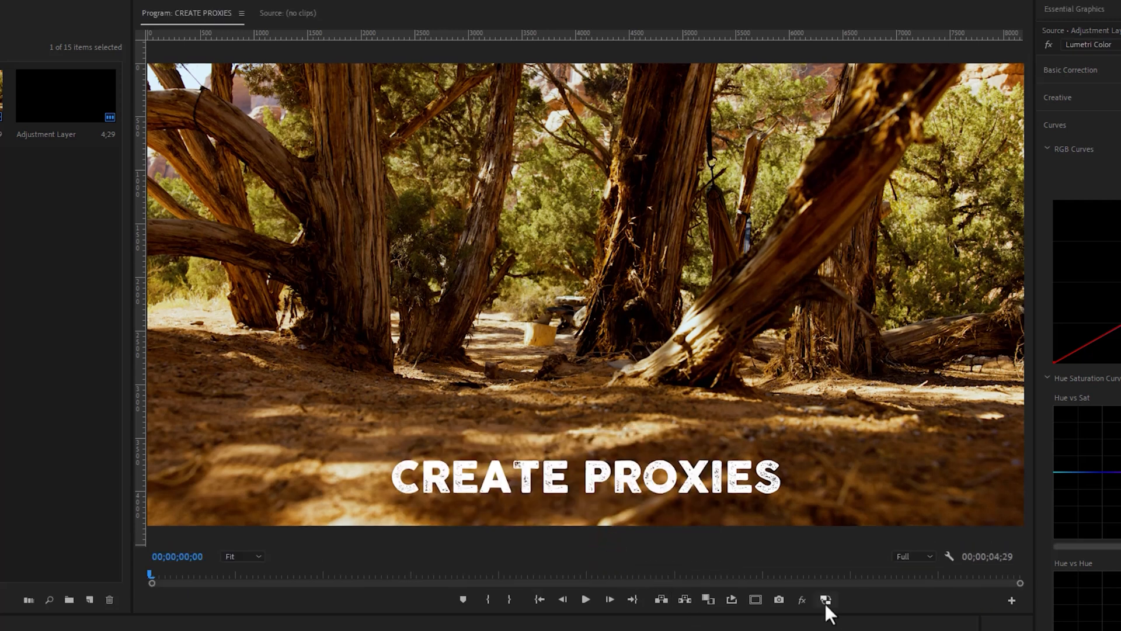
click(825, 599)
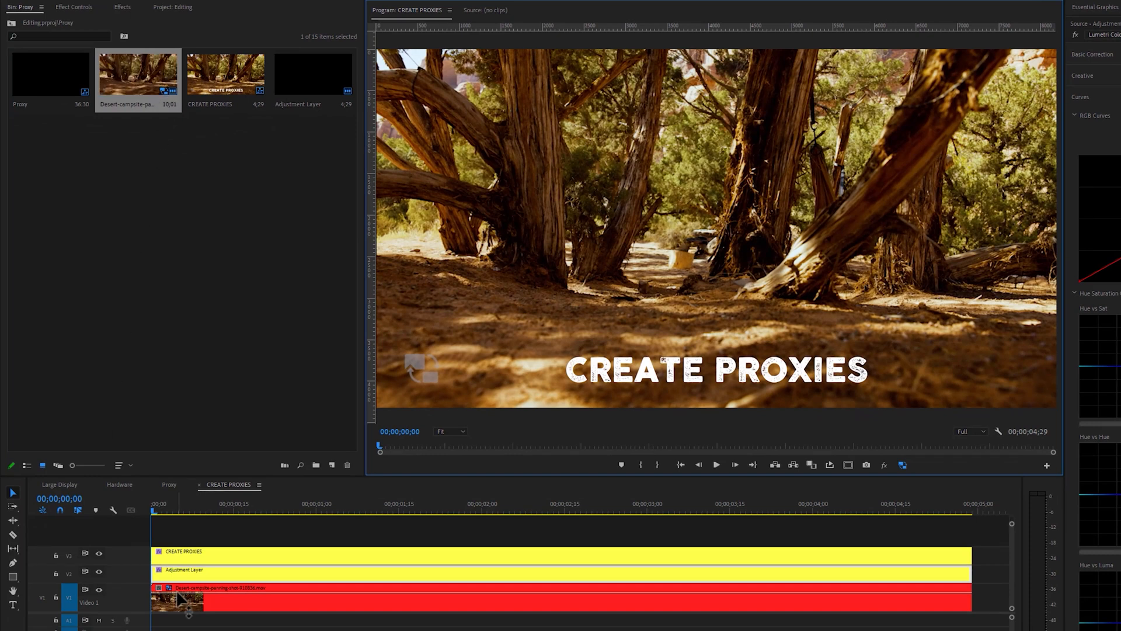
Step: Test proxy playback of CREATE PROXIES, then bring up its H.264 CREATE PROXIES.mp4 export settings
click(717, 464)
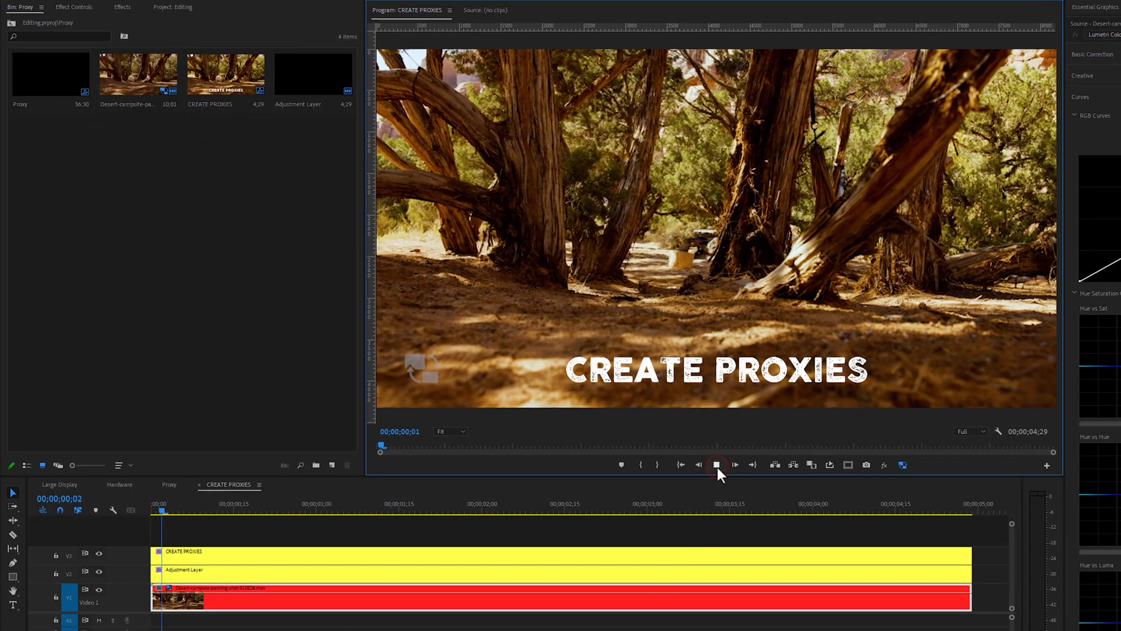
click(734, 464)
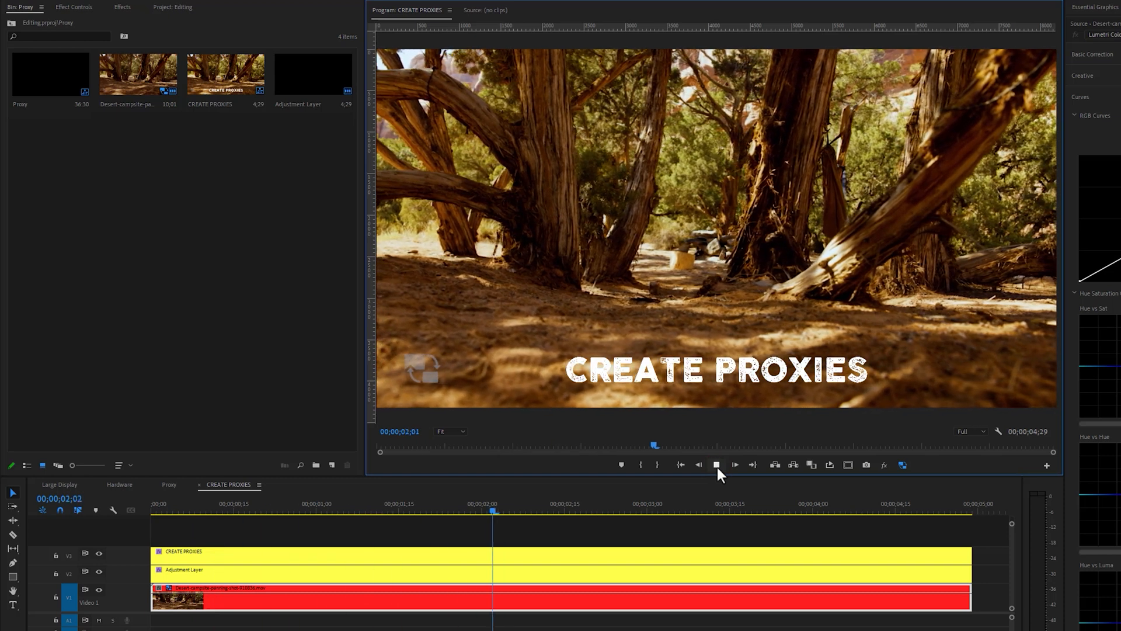
click(716, 465)
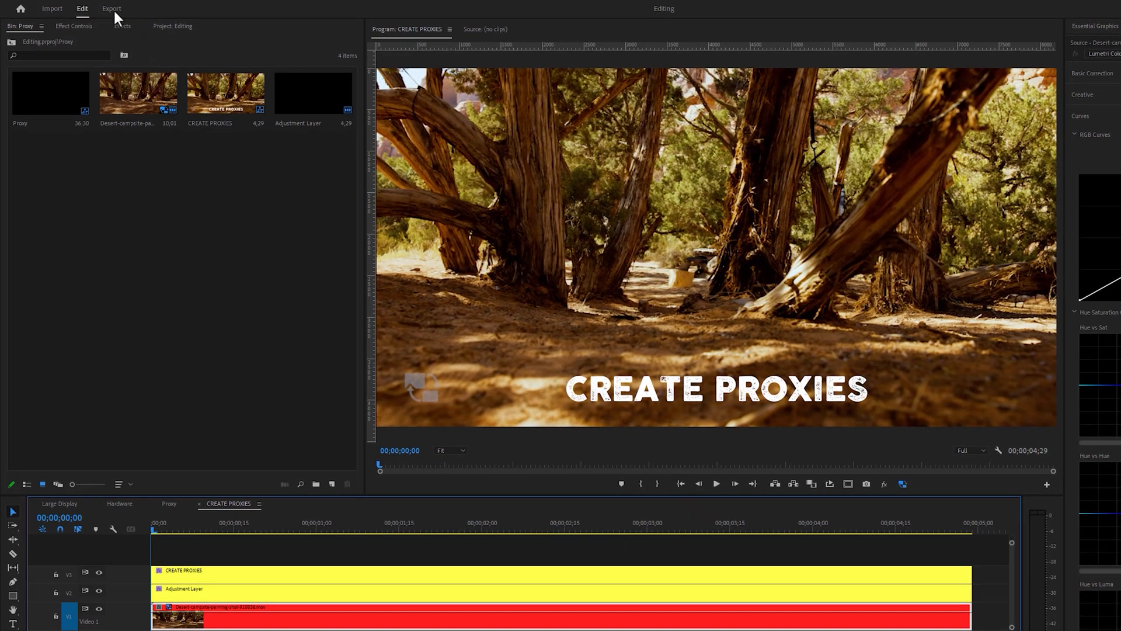
click(111, 9)
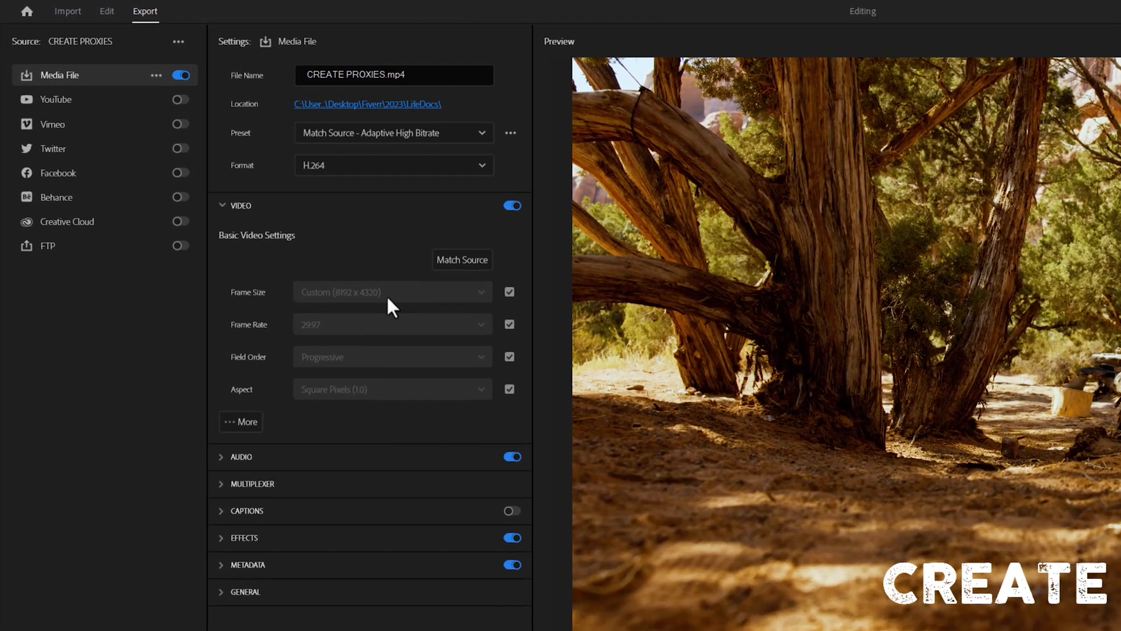
mouse_move(379, 323)
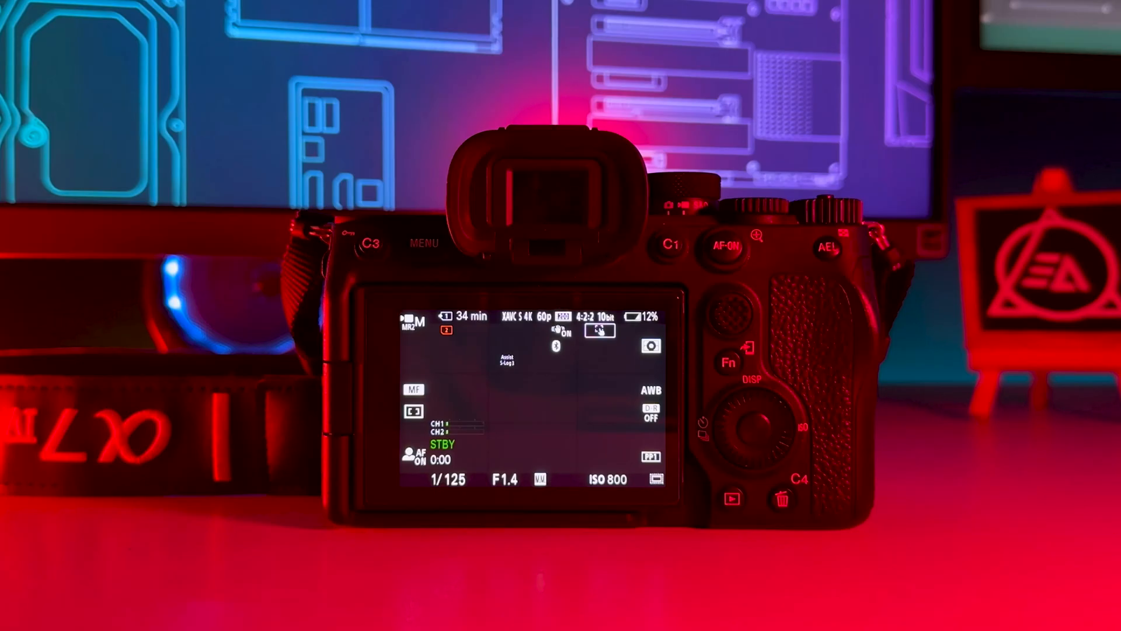
Step: Switch to the Voice Enhance sequence showing the adjustment layer's Lumetri RGB curves
click(423, 243)
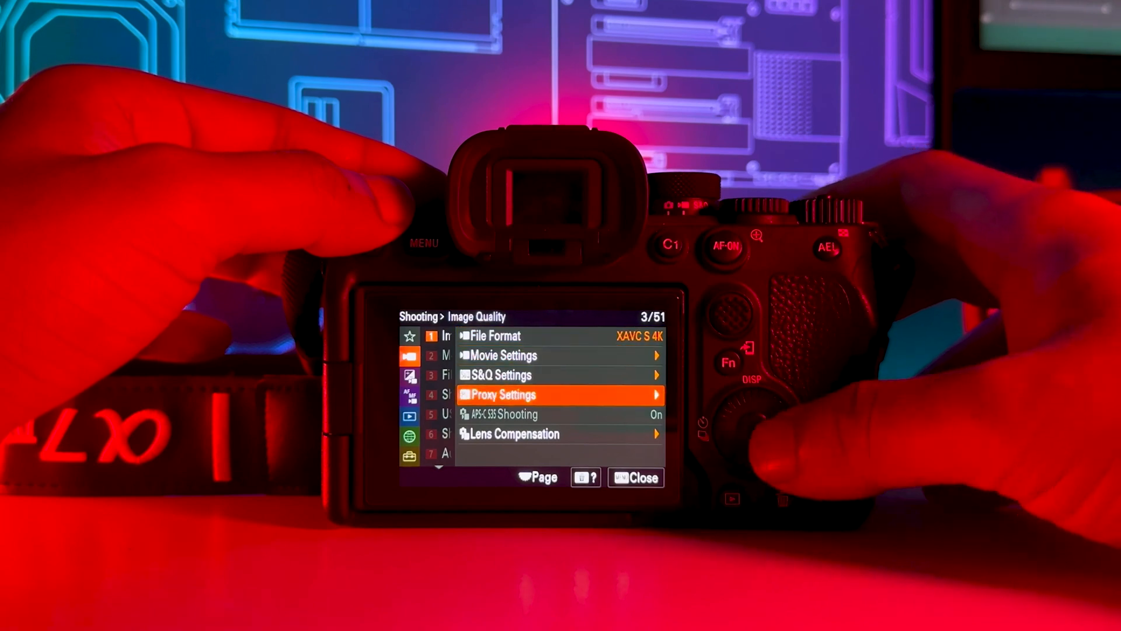
click(560, 394)
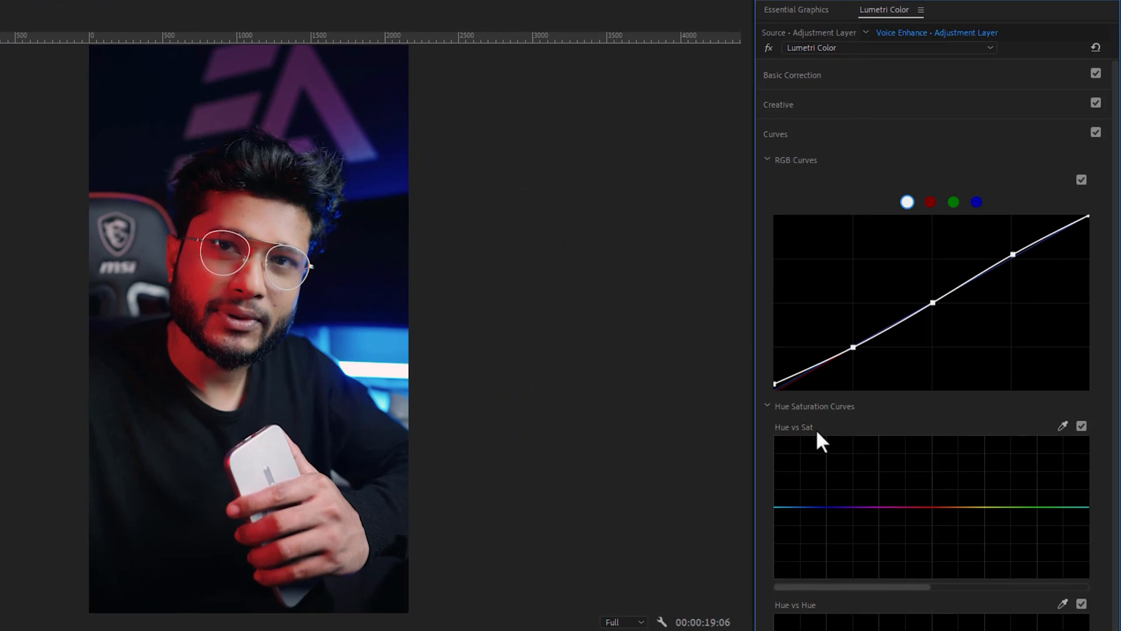
Step: Save the Lumetri curves grade as effect preset 'SLOG 3' and add a second adjustment layer
click(922, 10)
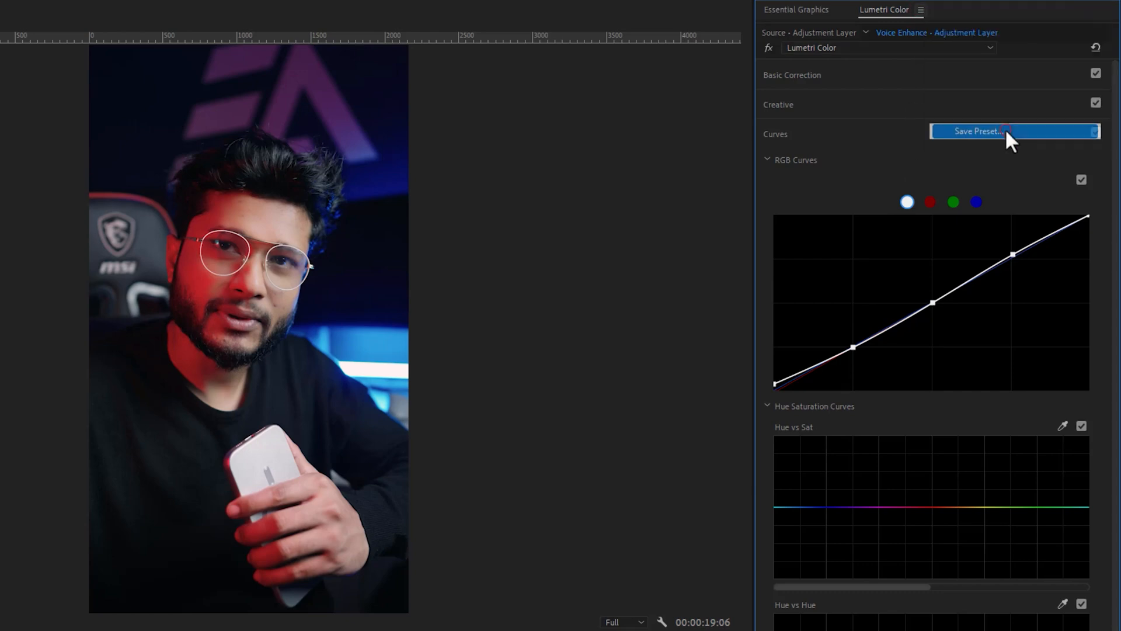
click(975, 131)
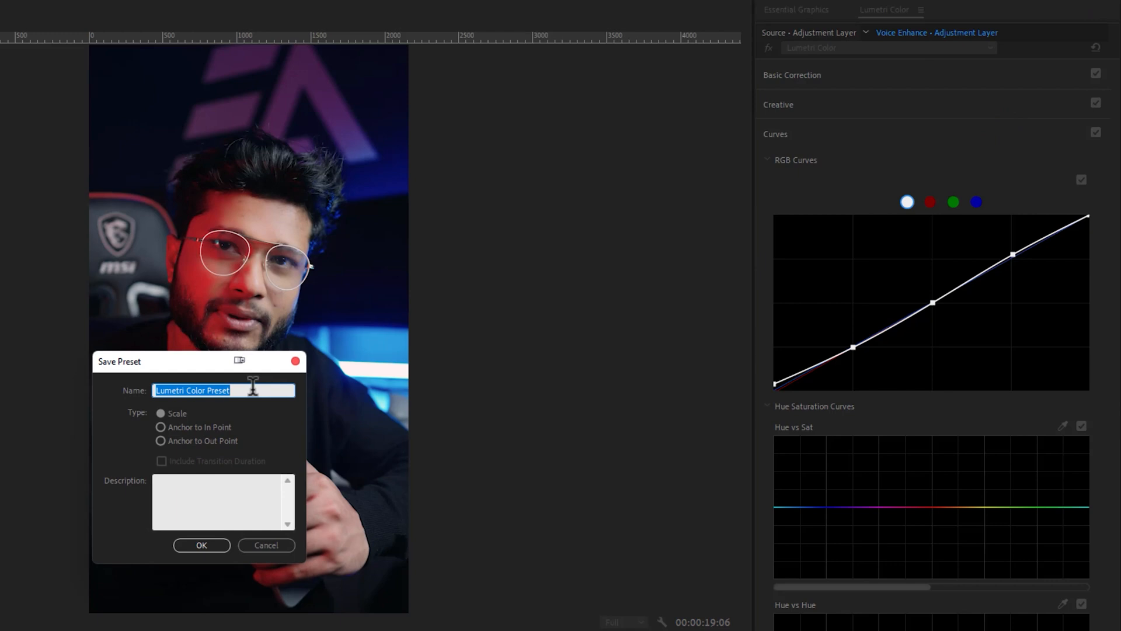
text(SLOG 3)
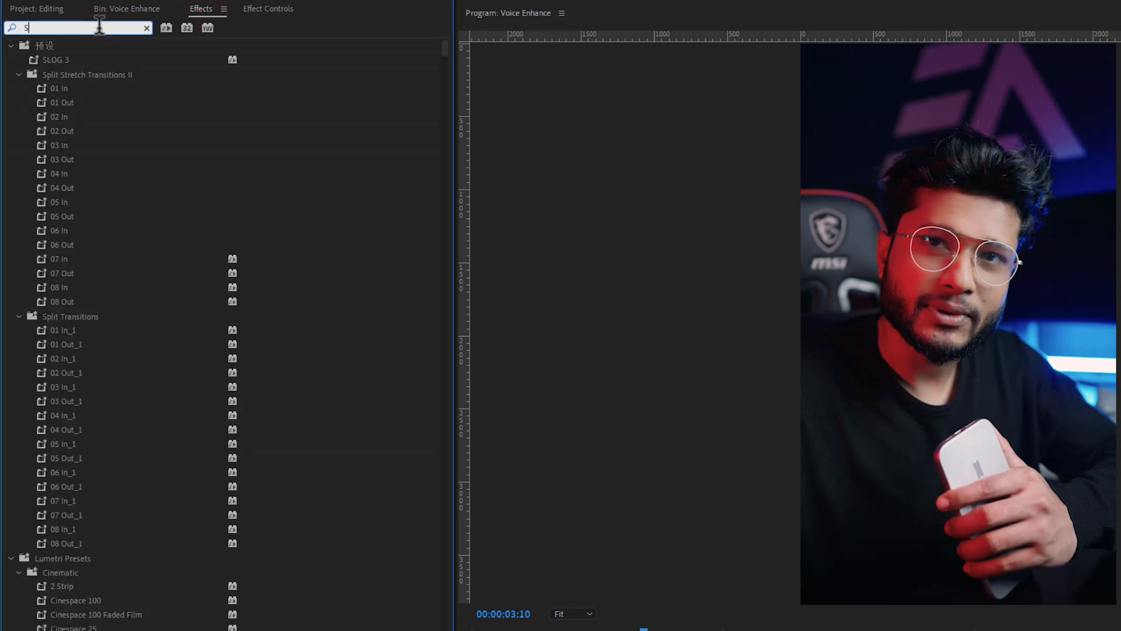
text(SLOG 3)
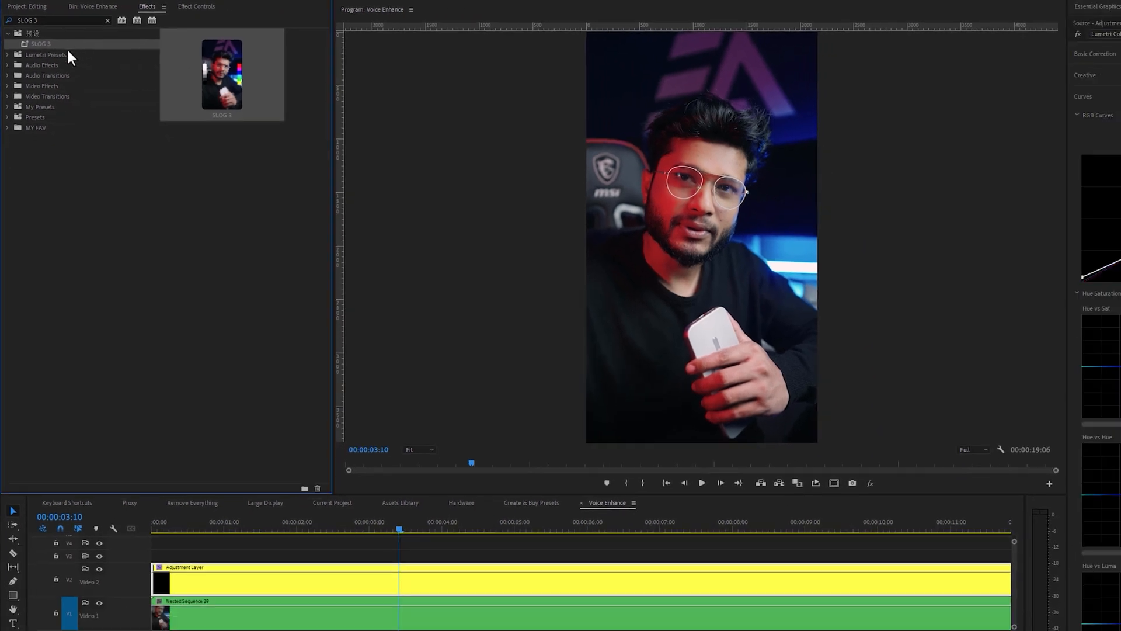
click(100, 567)
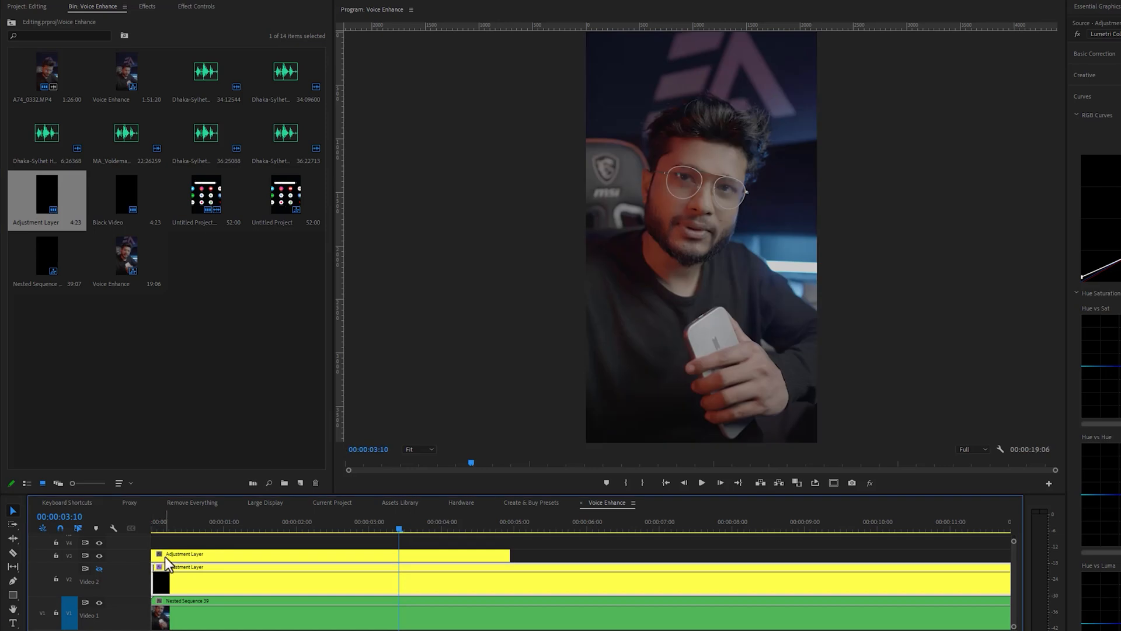
click(147, 7)
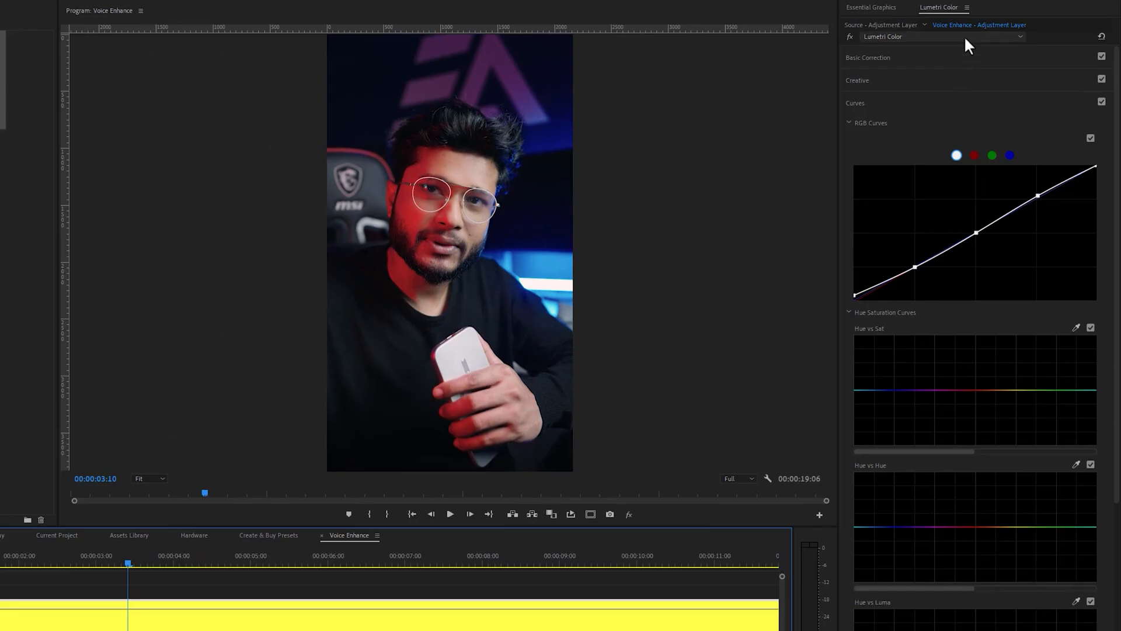
Step: Export the curves grade as a .cube LUT named SLOG into the Desktop's 10X Faster folder
click(967, 7)
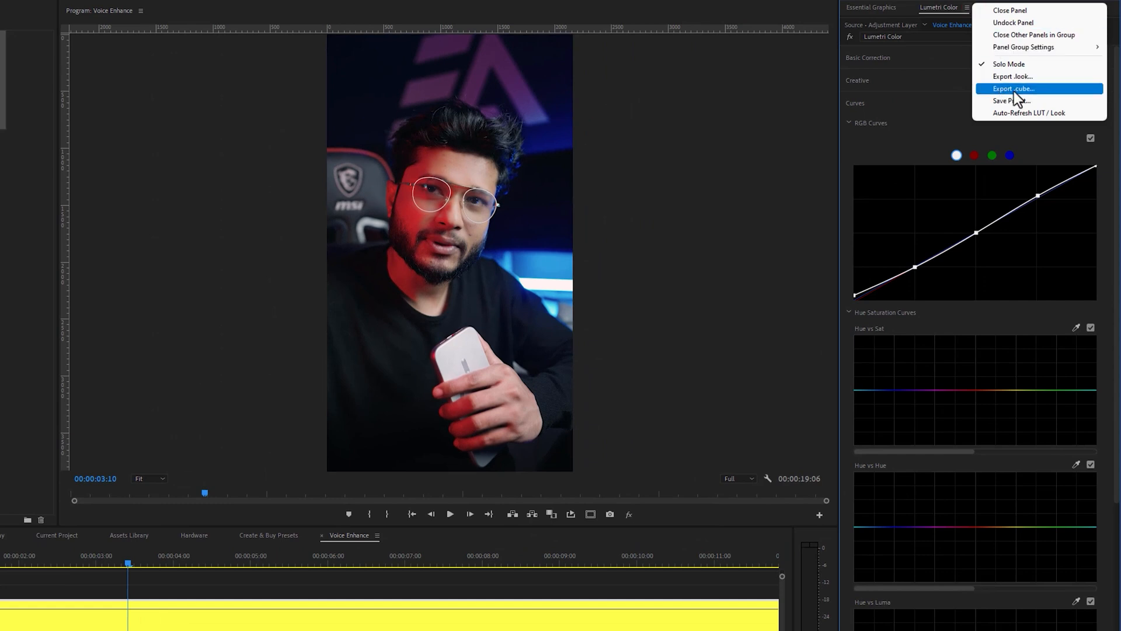
click(1012, 88)
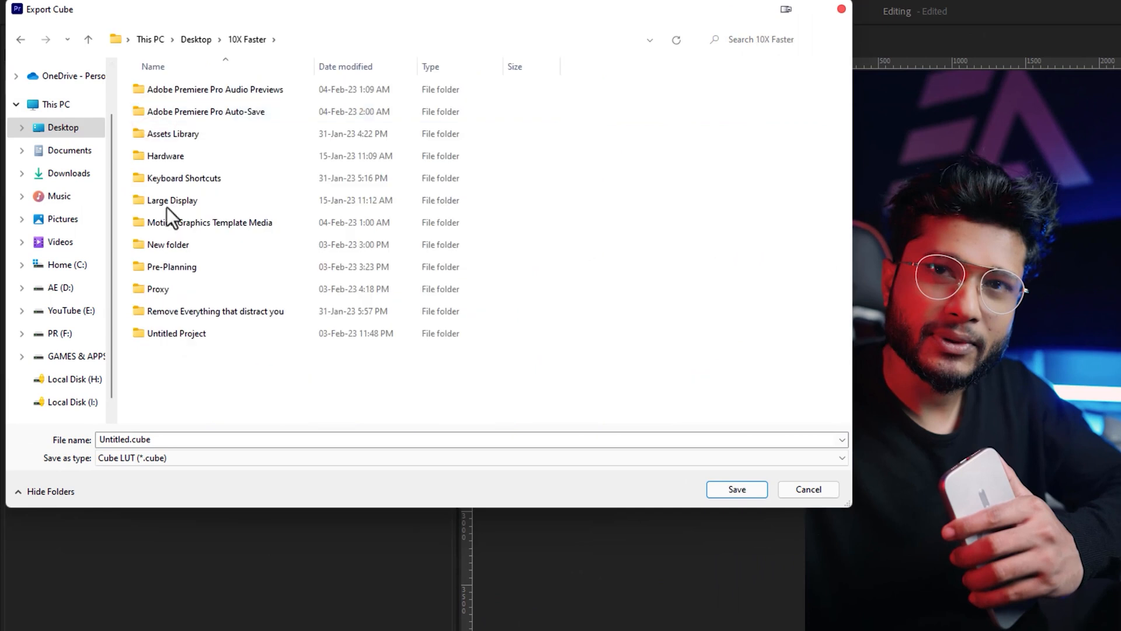
text(SLOG)
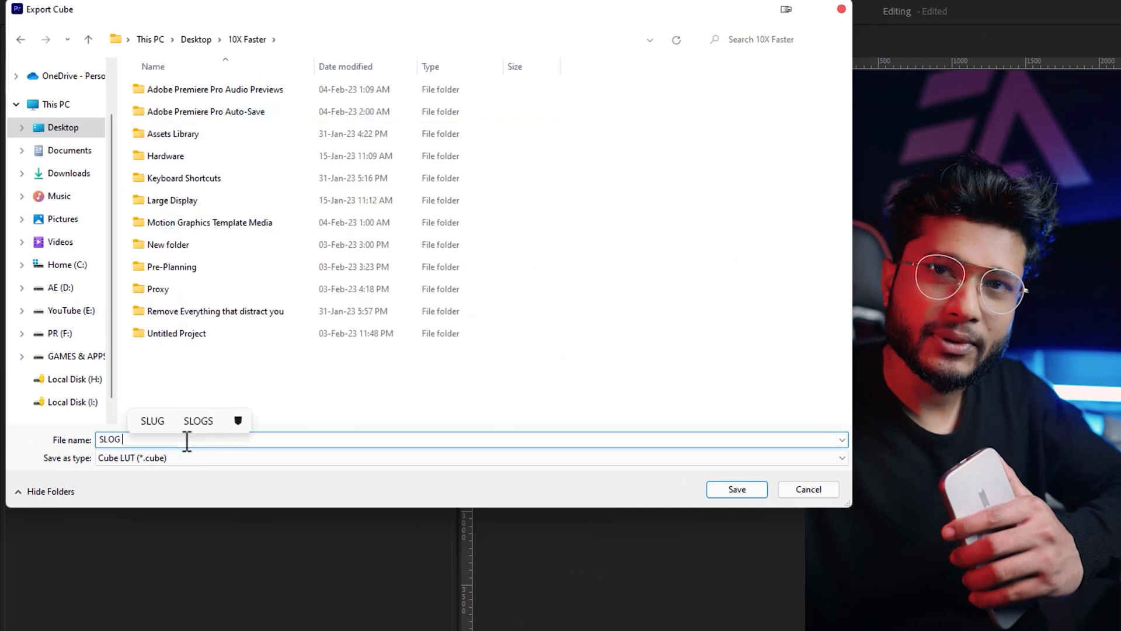
click(736, 489)
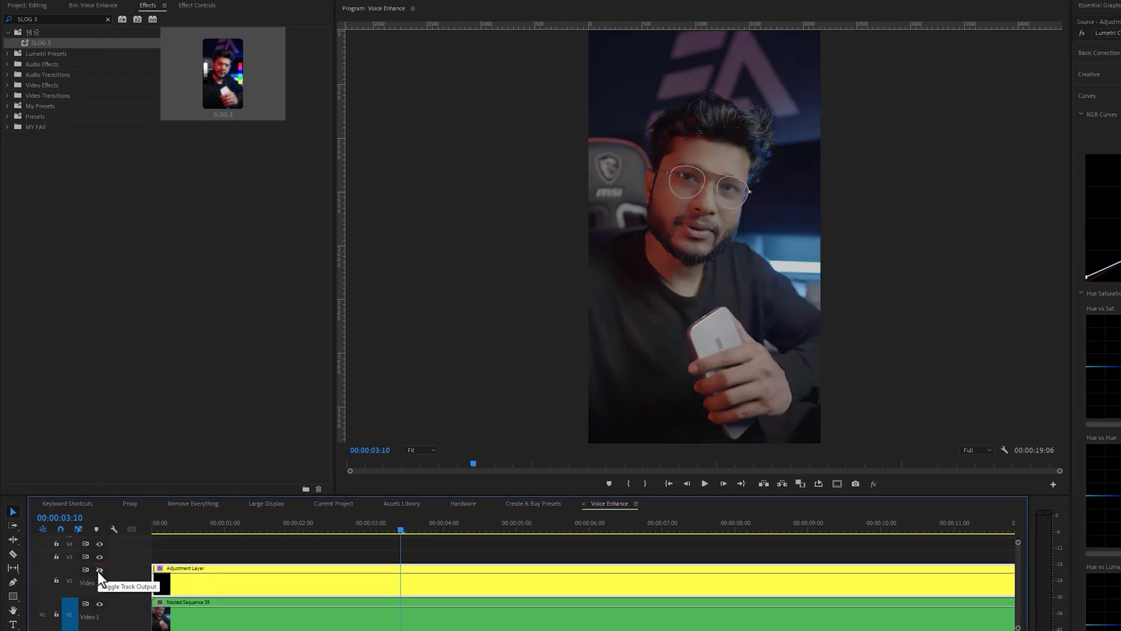
Step: Hide track V2 and load the SLOG 3 LUT as the new layer's Creative Look at reduced intensity
click(94, 5)
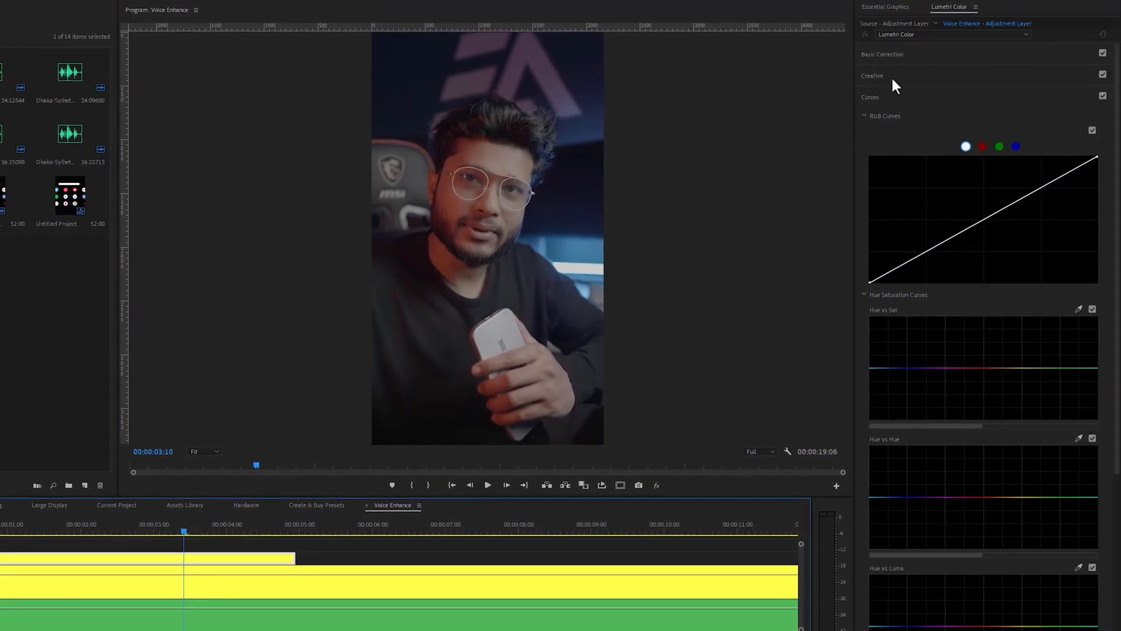
click(871, 76)
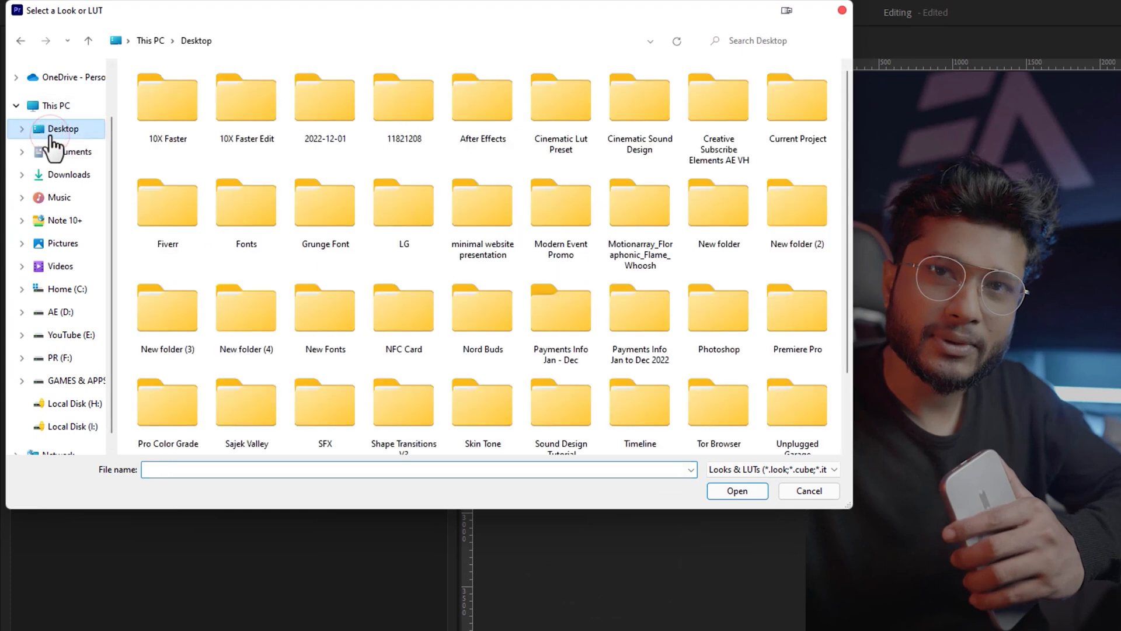
click(808, 490)
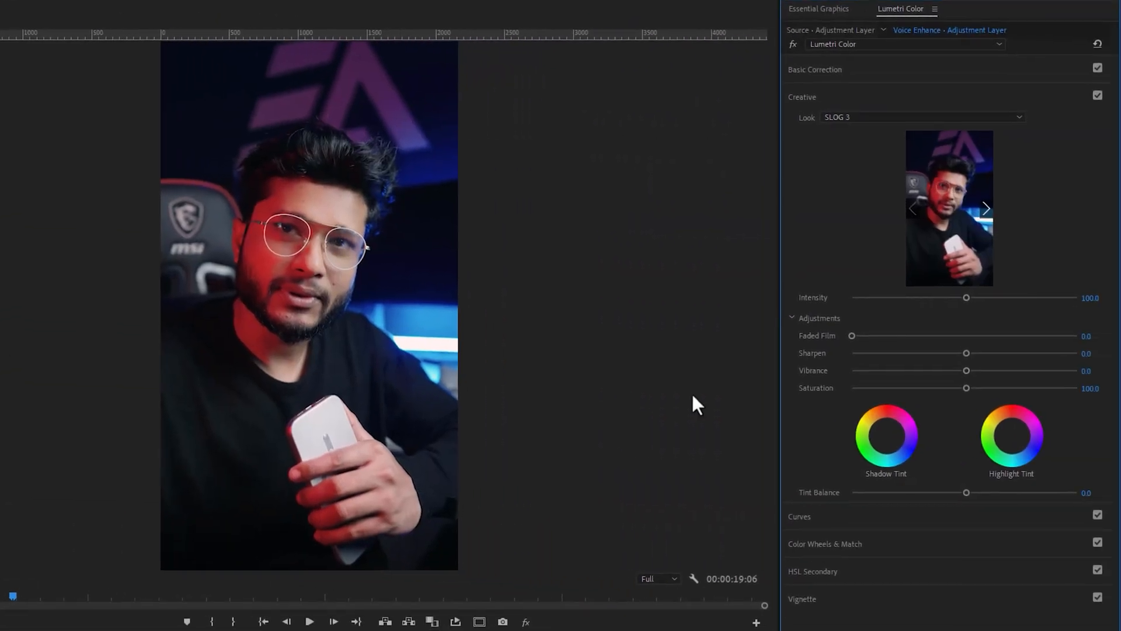
drag(966, 297, 918, 298)
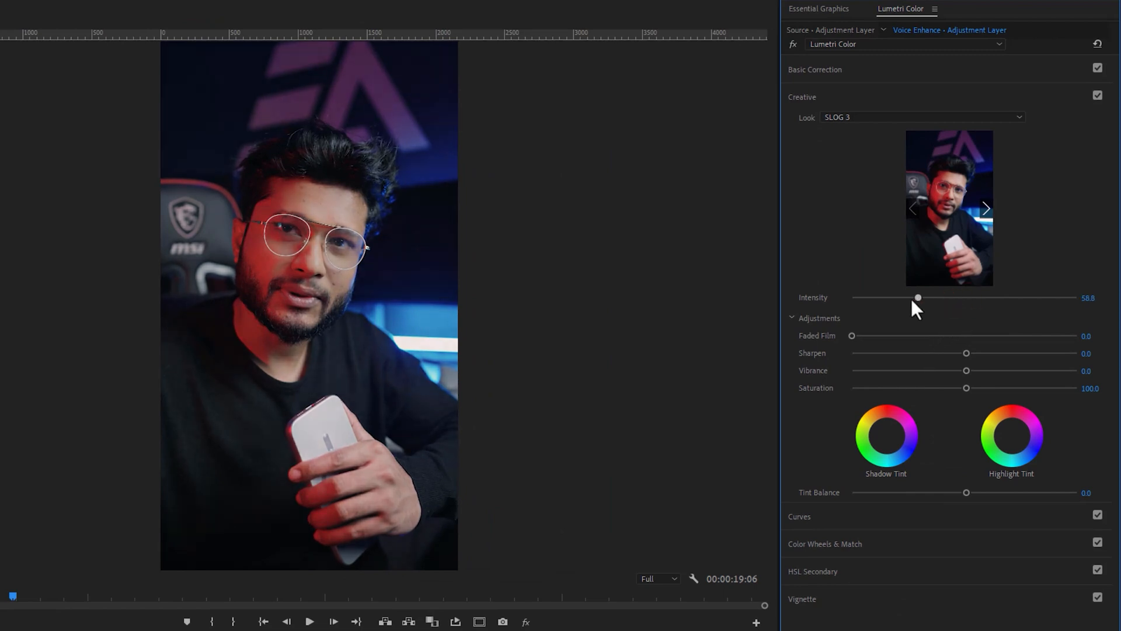
drag(917, 297, 905, 297)
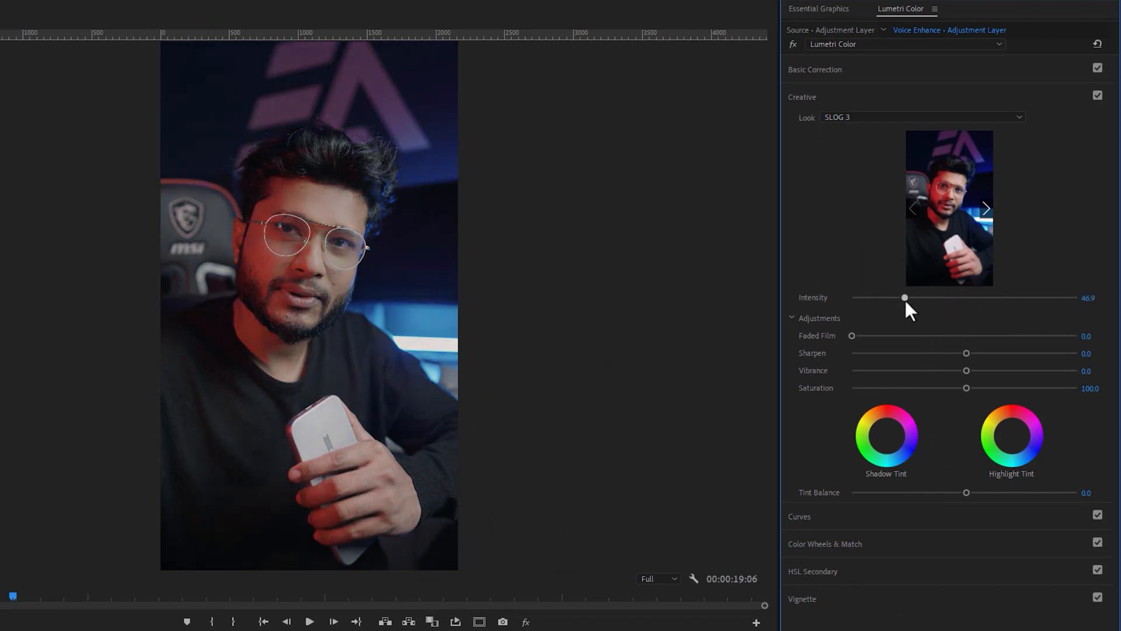
drag(904, 297, 929, 297)
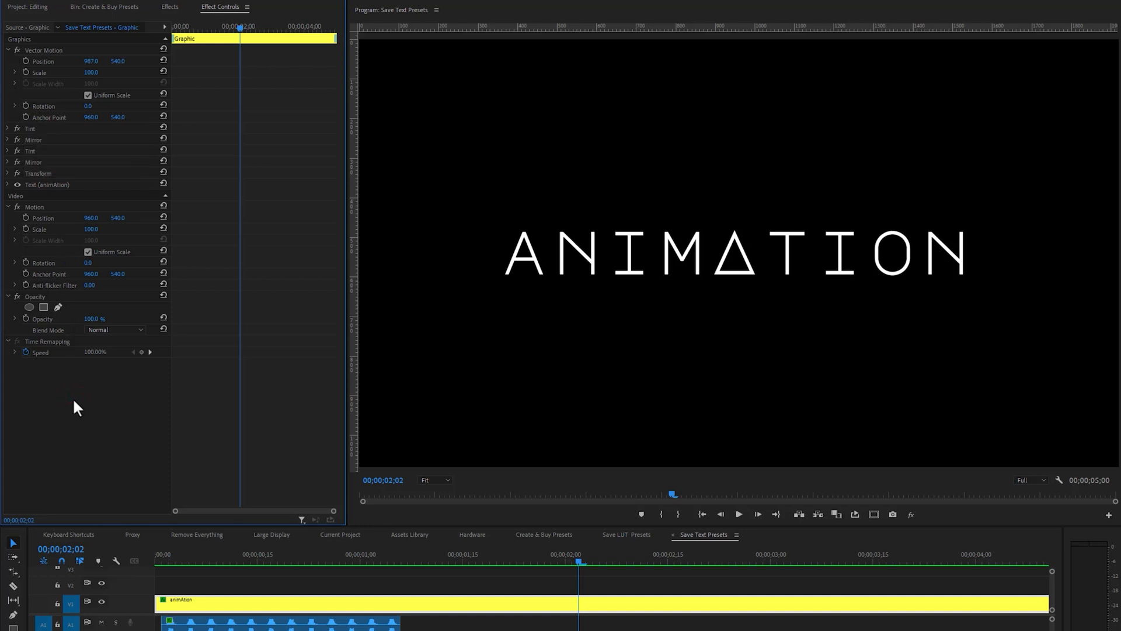
Step: Save the title's Tint, Mirror and Transform effects as the preset 'EA Text Animation'
click(30, 128)
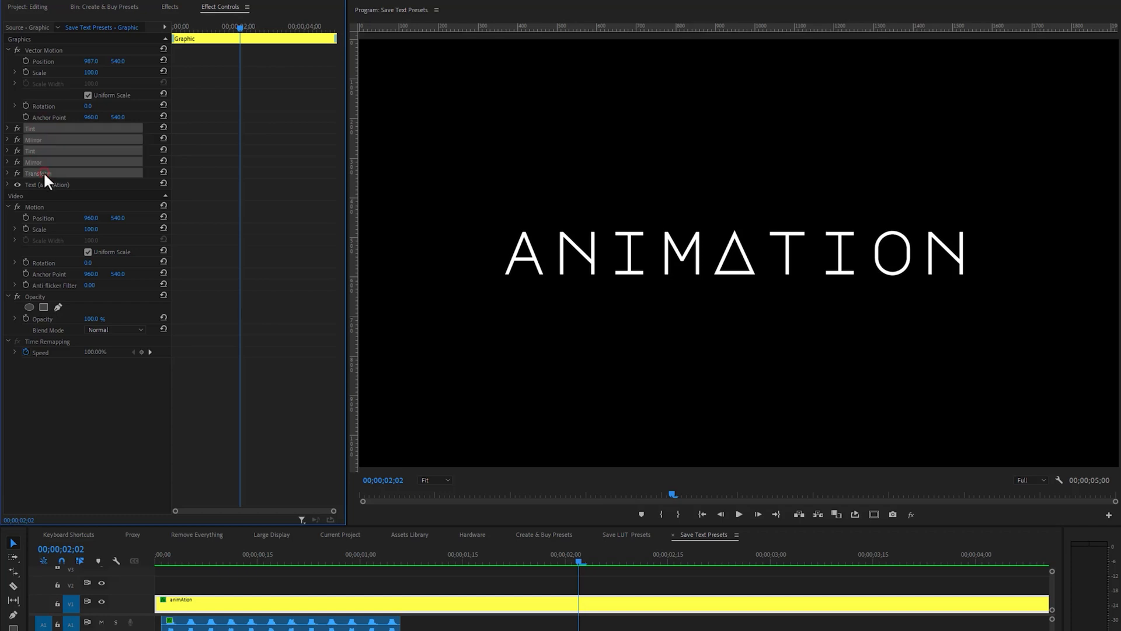
right_click(37, 172)
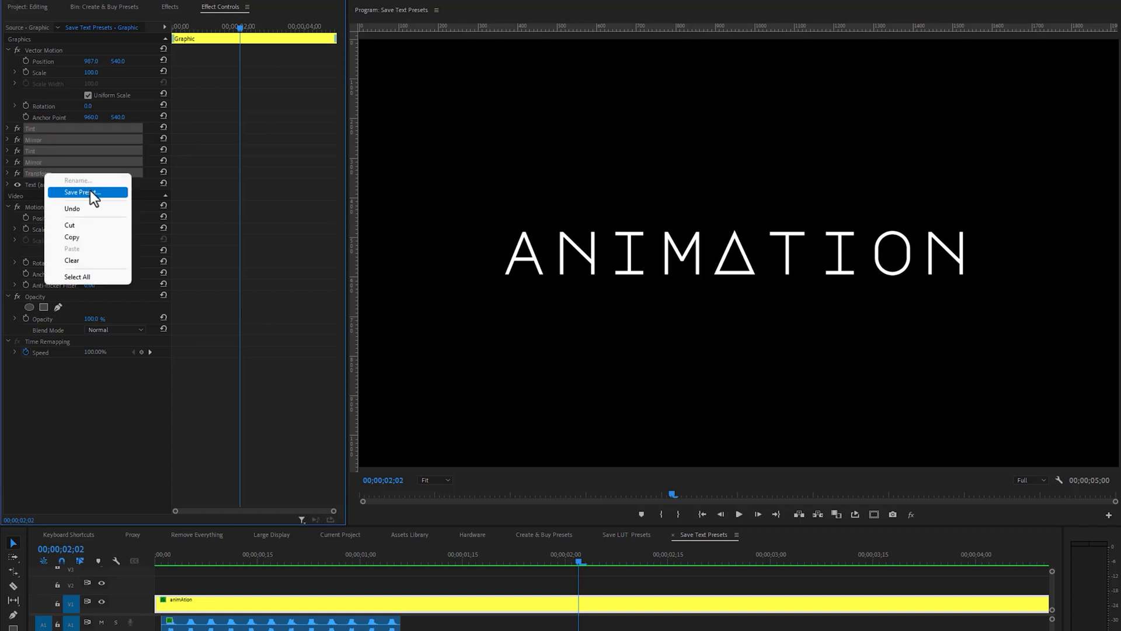
click(83, 191)
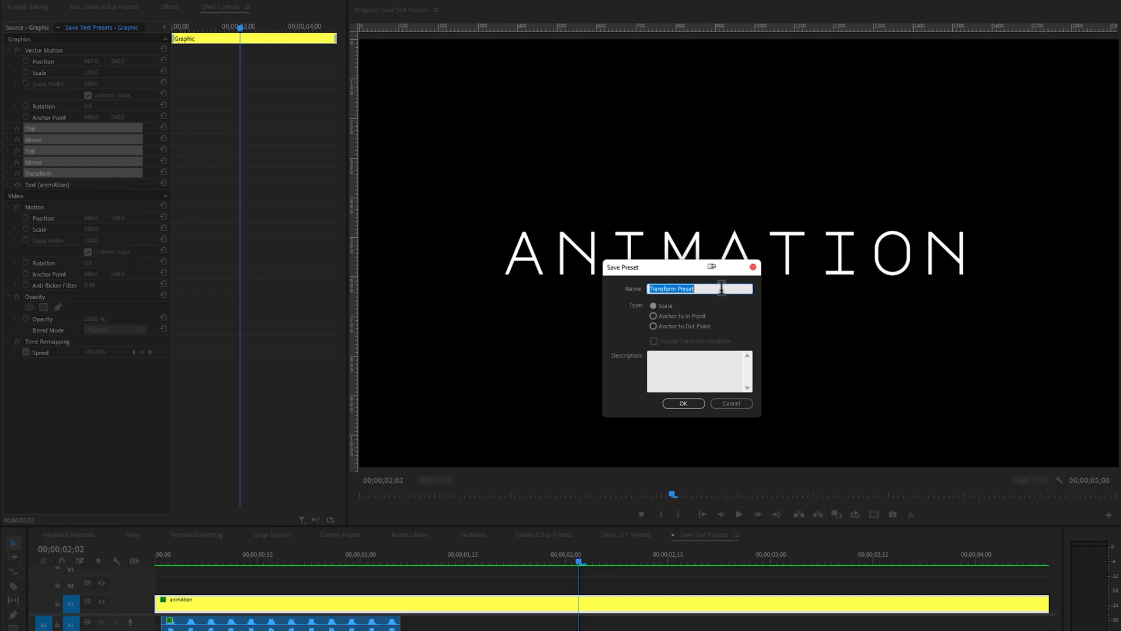
text(EA Text Animation)
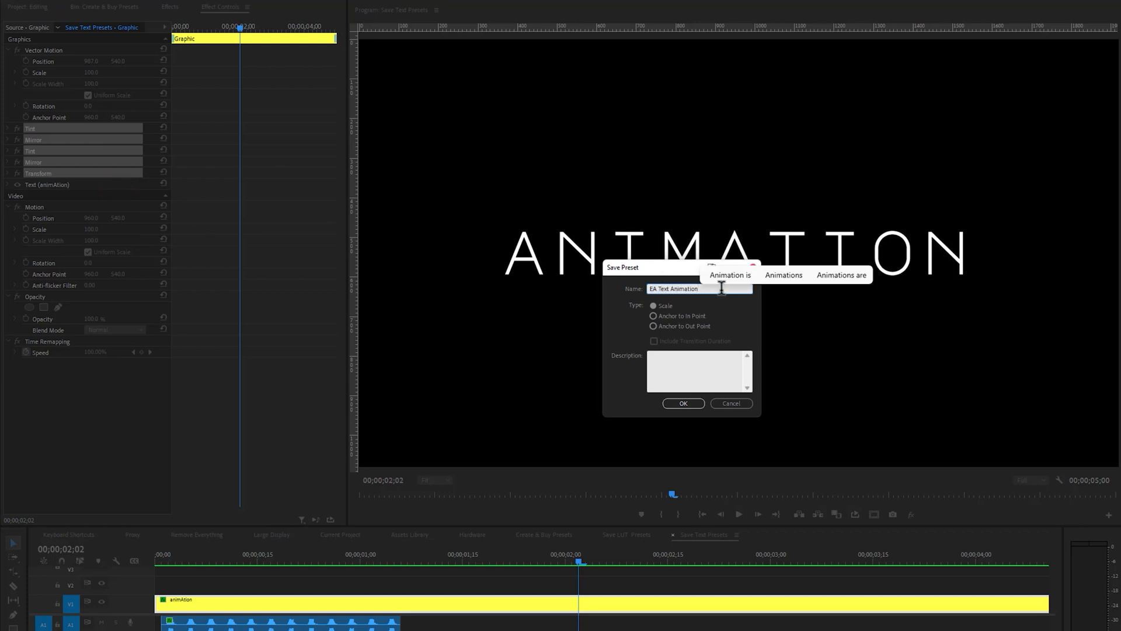
click(681, 402)
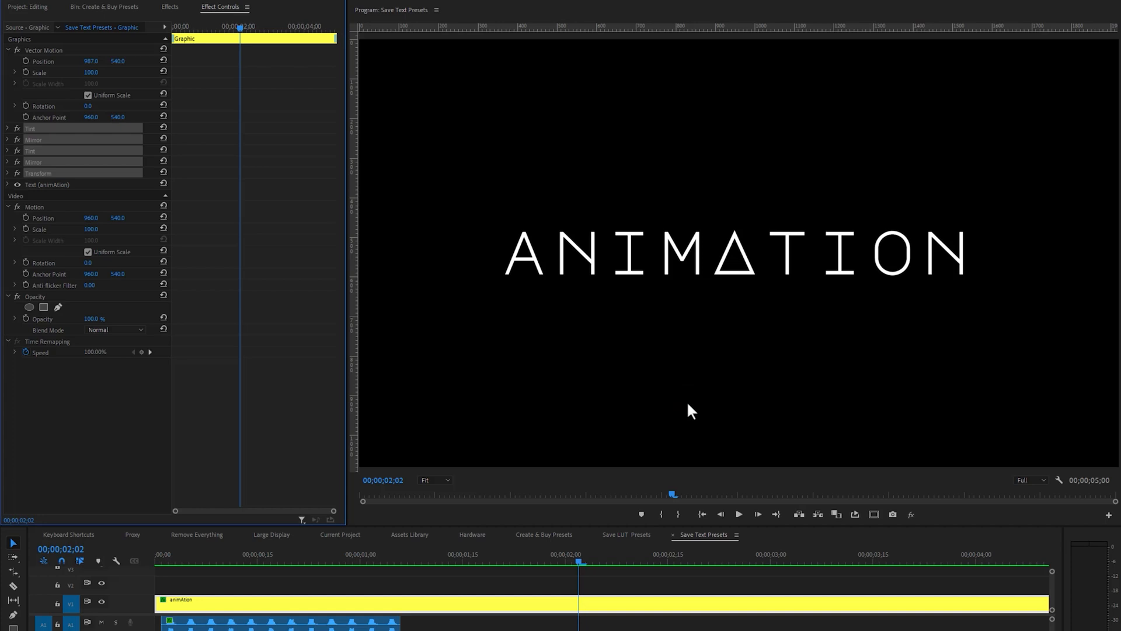
click(169, 7)
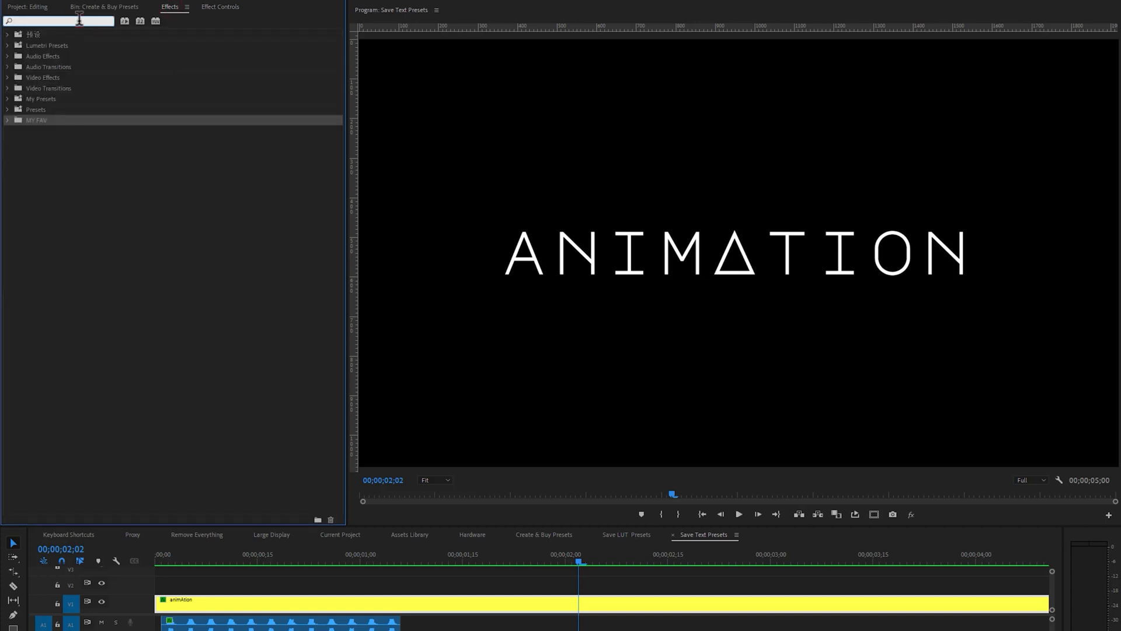
Step: Apply the EA Text Animation preset to the PRESETS title and choose a new tint colour
text(EA TEXT)
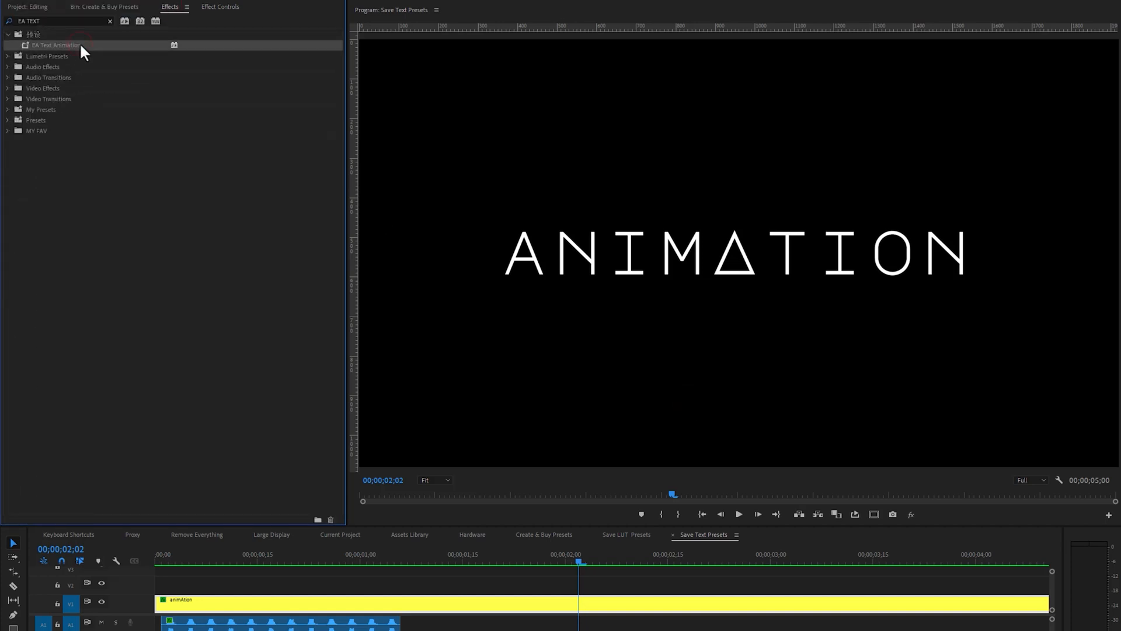
mouse_move(470, 576)
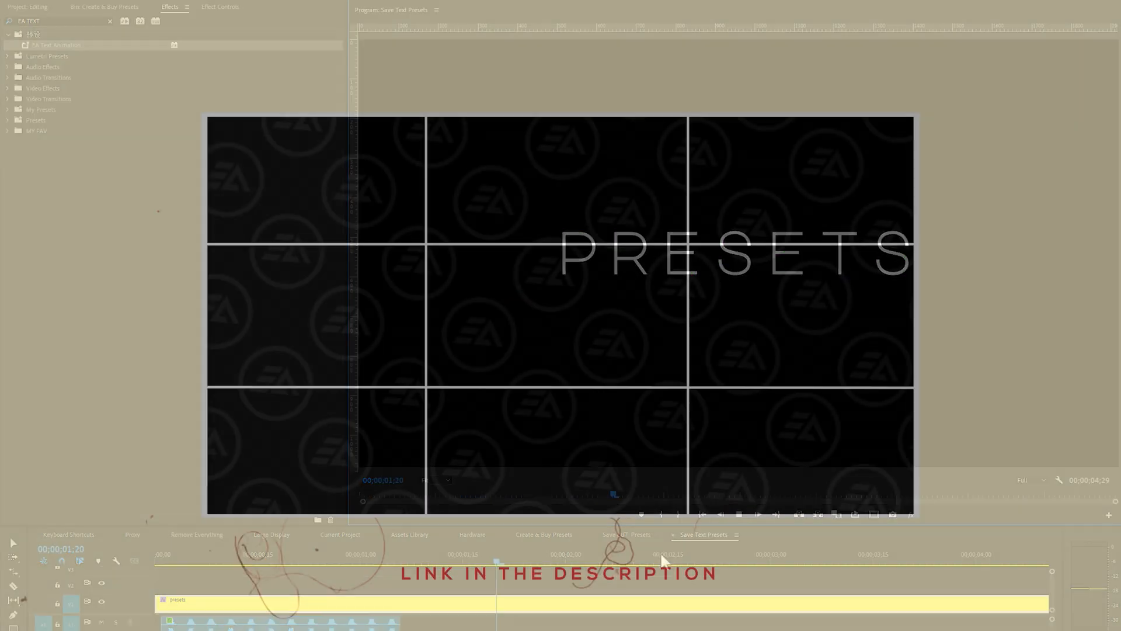
click(220, 6)
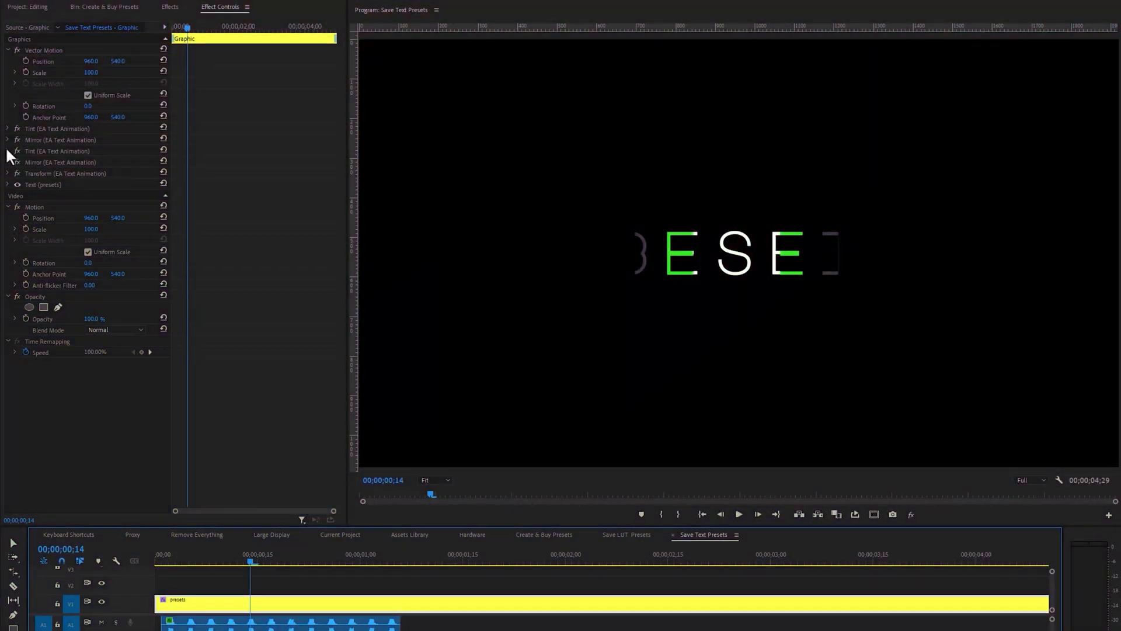
click(91, 251)
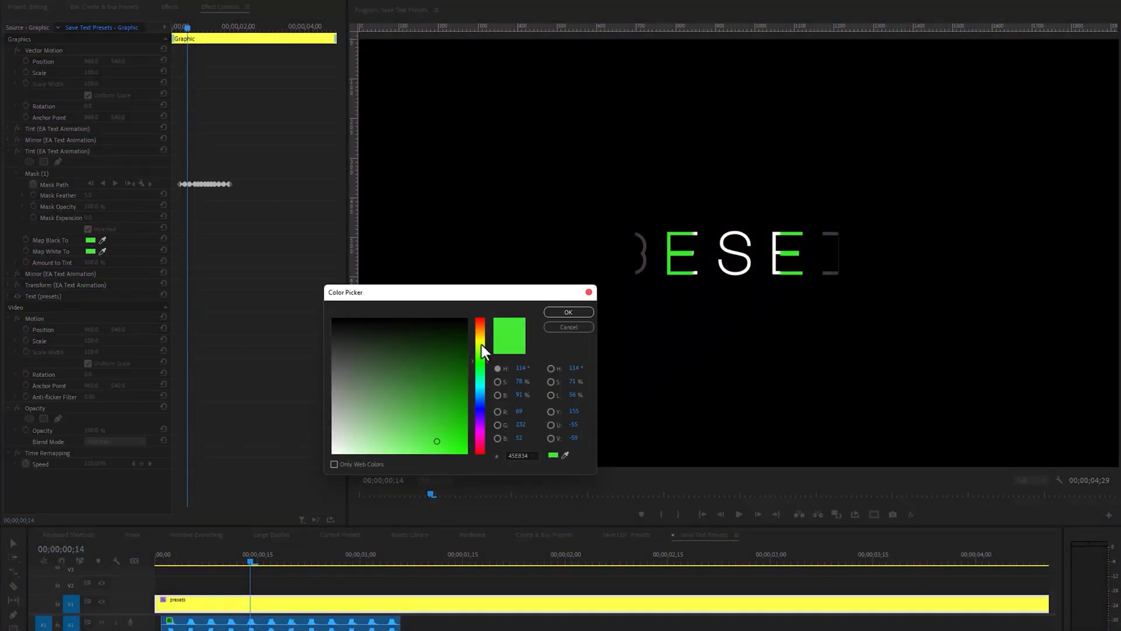
click(567, 312)
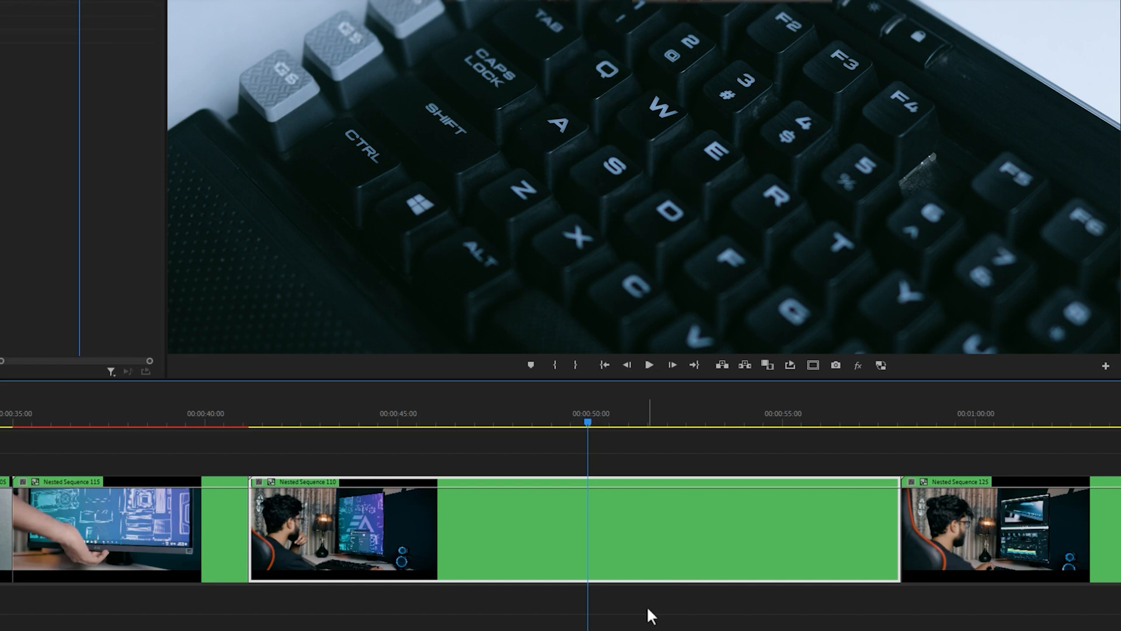
Step: Split the green Nested Sequence 110 clip at the playhead using the W and Q shortcuts
key(w)
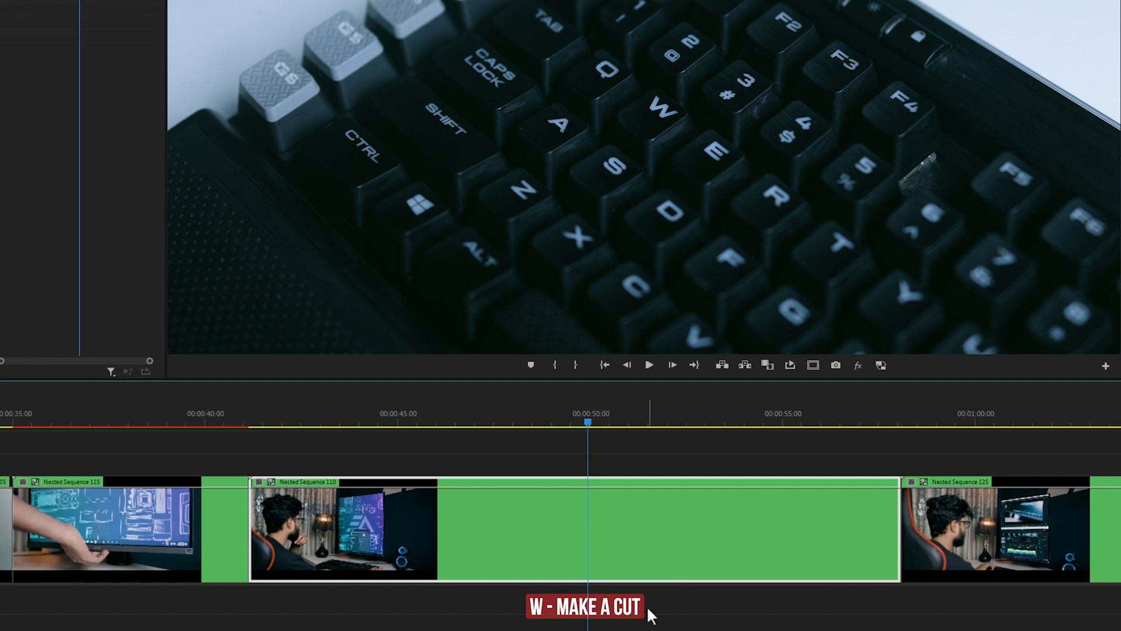
key(w)
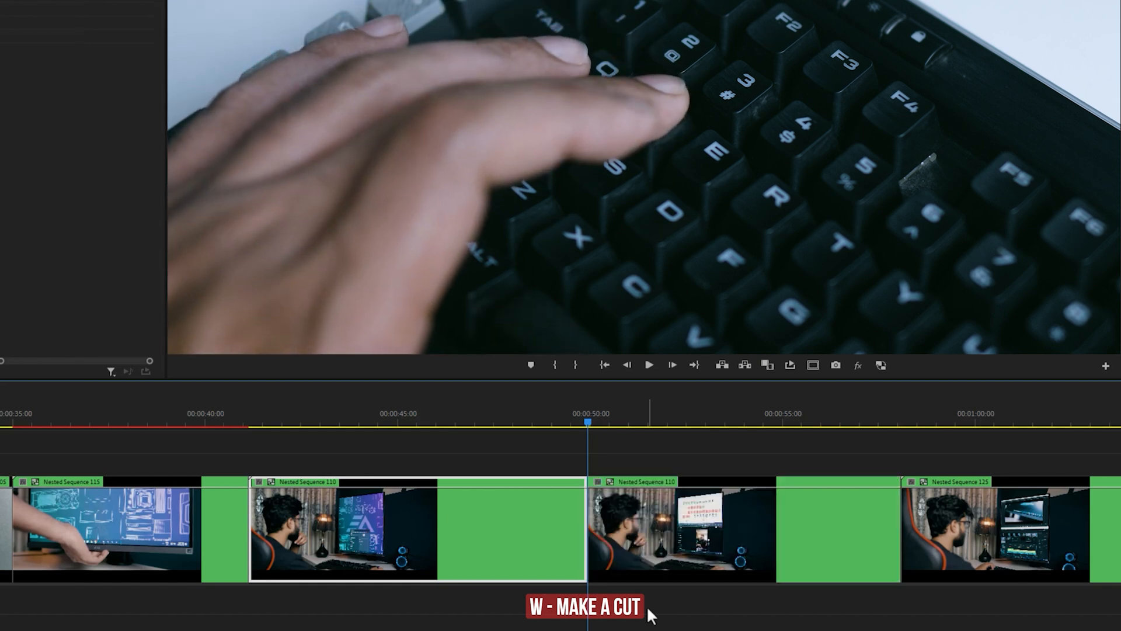
key(q)
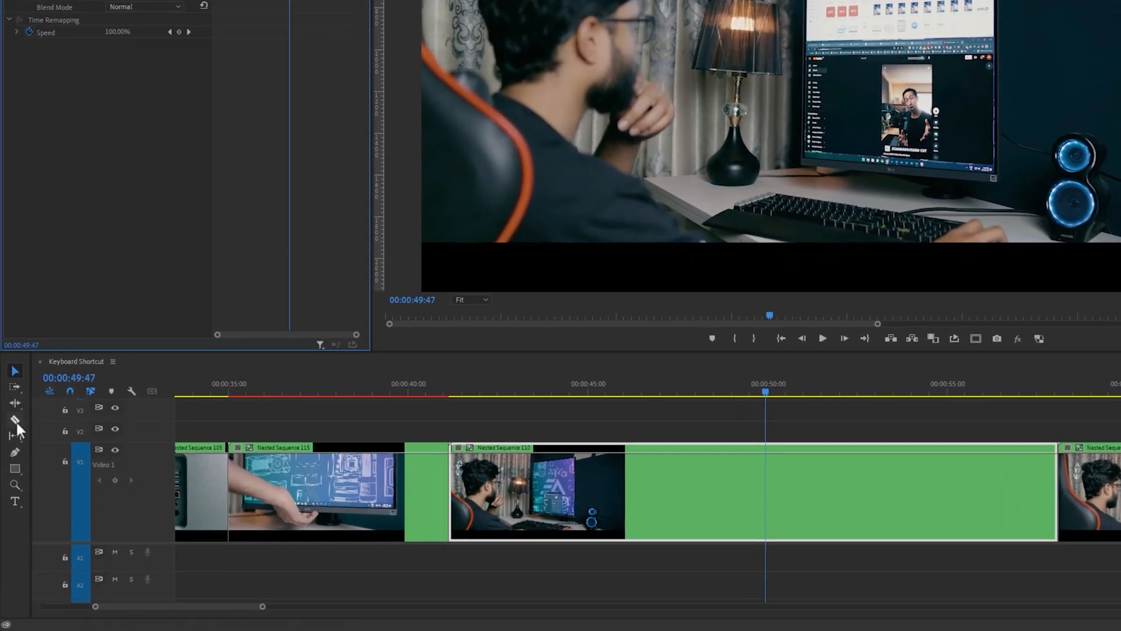
Step: Cut the clip with the Razor tool, then bring up Keyboard Shortcuts with Ctrl+Alt+K
click(14, 421)
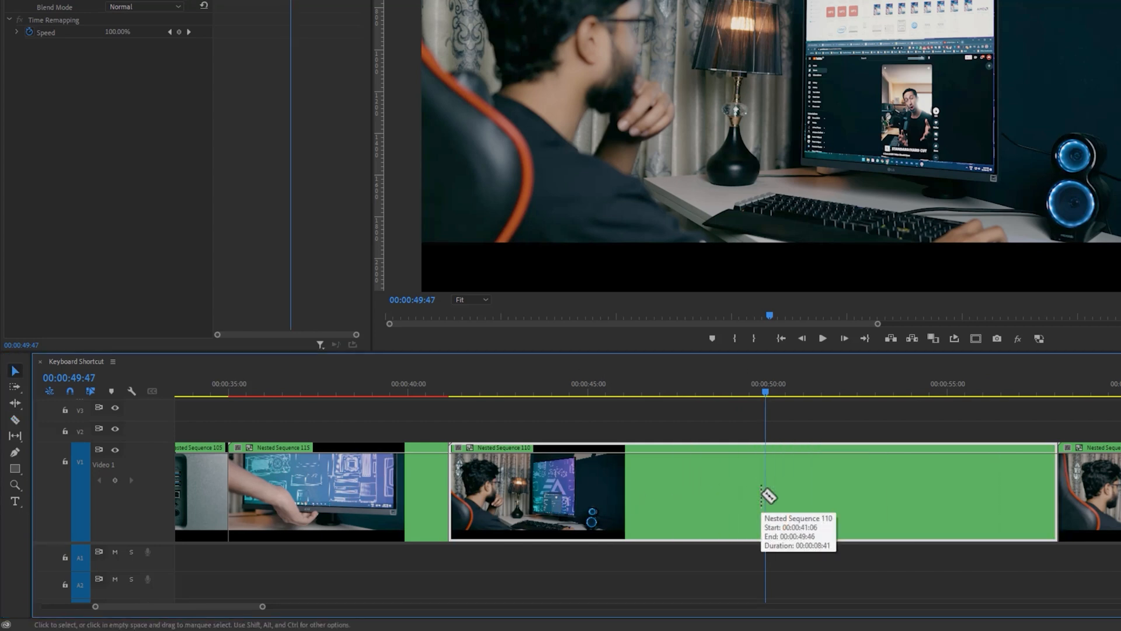
click(681, 392)
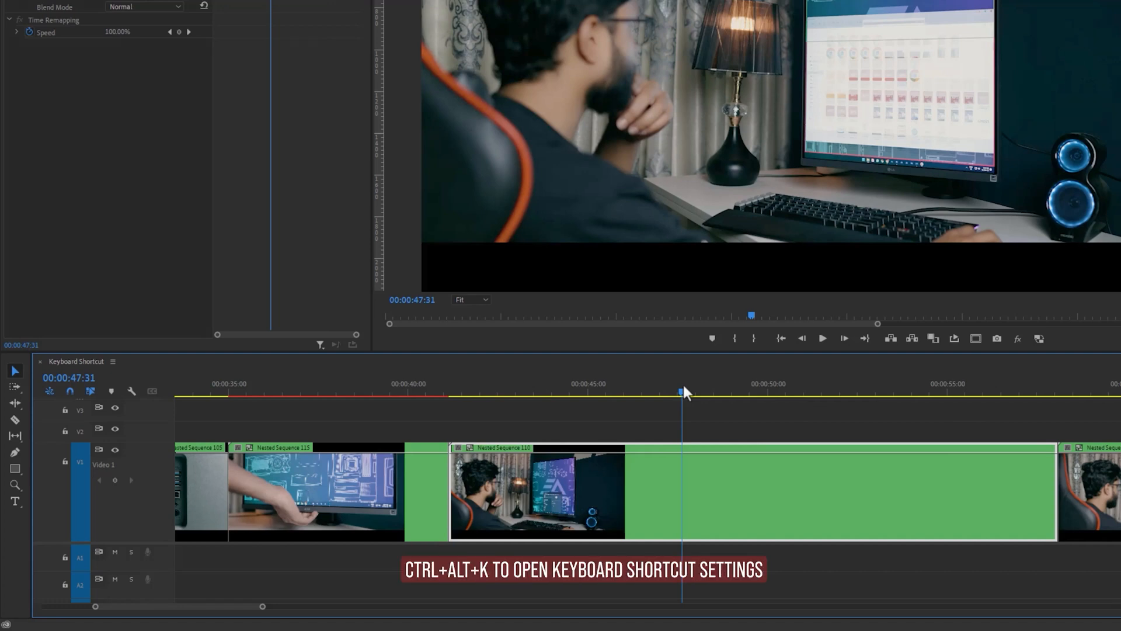
key(ctrl+alt+k)
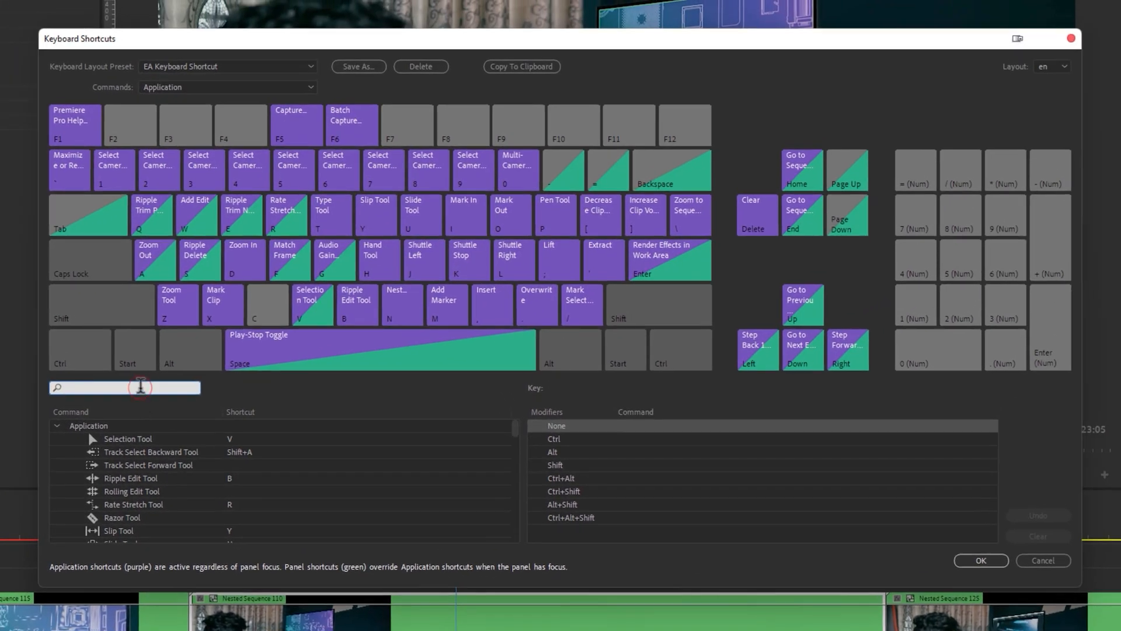
Step: Assign W to Add Edit and Q/E to the ripple trim commands
text(add edit)
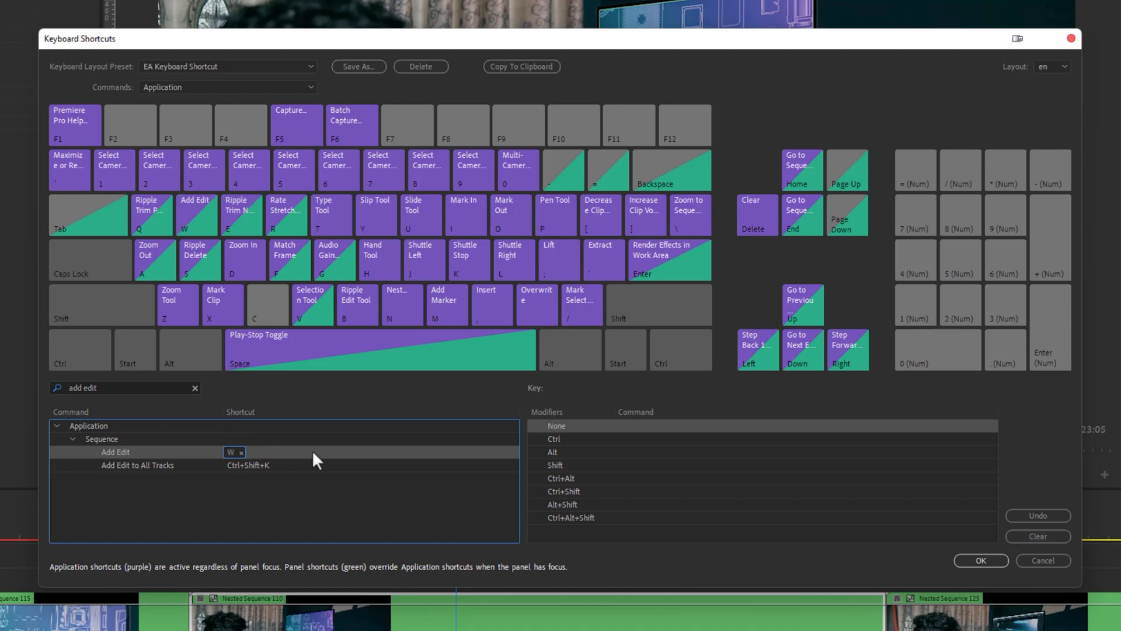
text(rl)
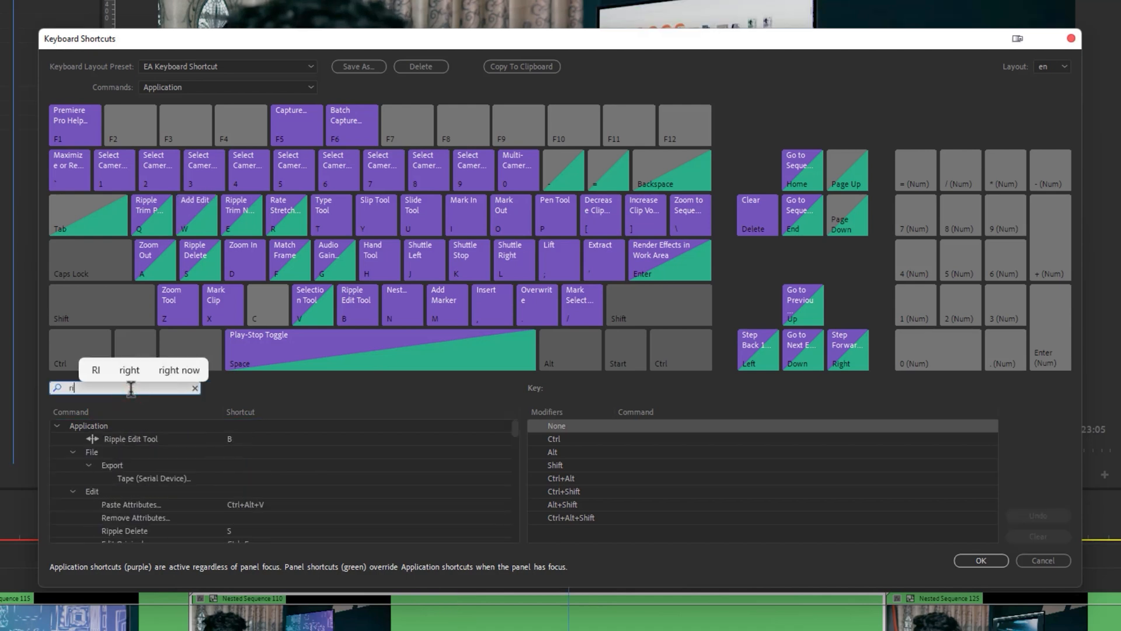
text(ipple trim)
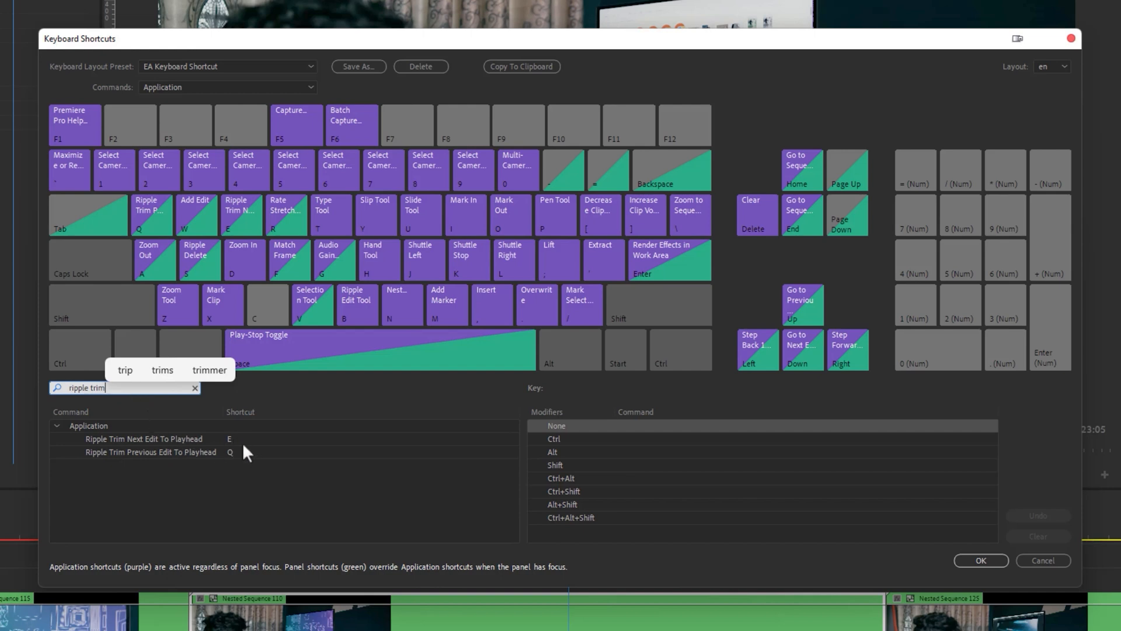
mouse_move(249, 463)
text(z)
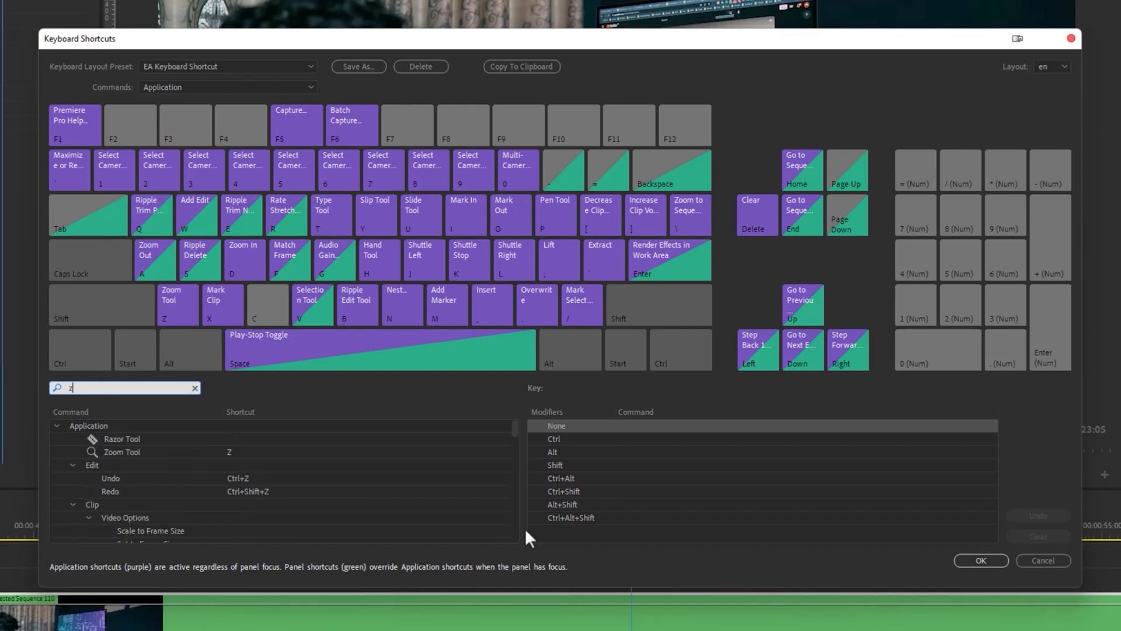
Step: Map Zoom In/Out to D and A and Ripple Delete to S, and confirm
text(oom)
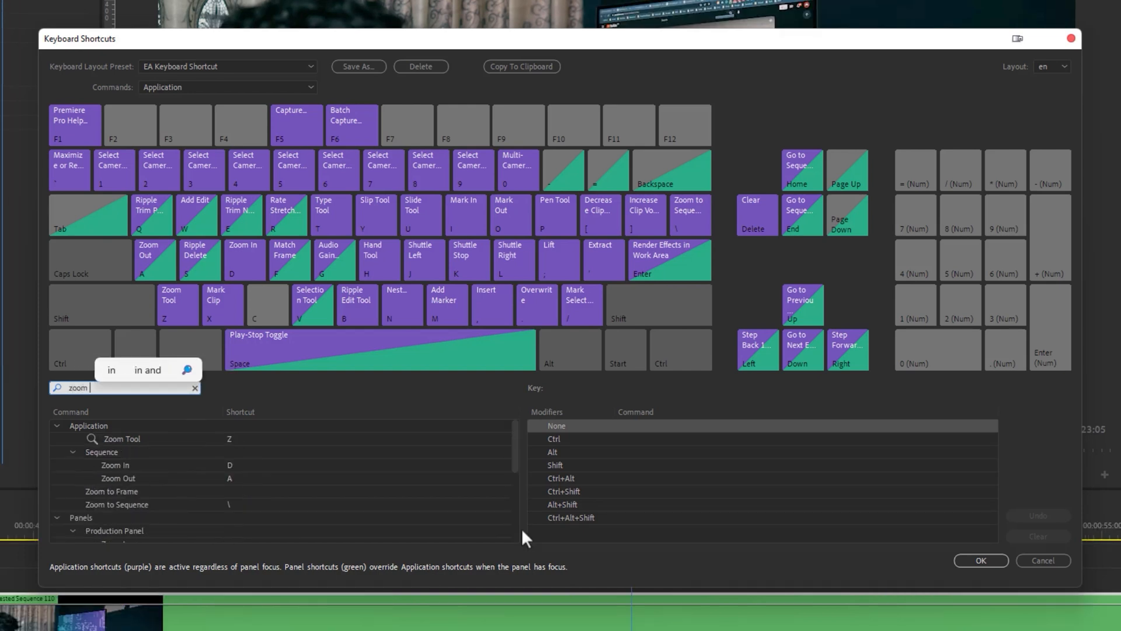
click(230, 465)
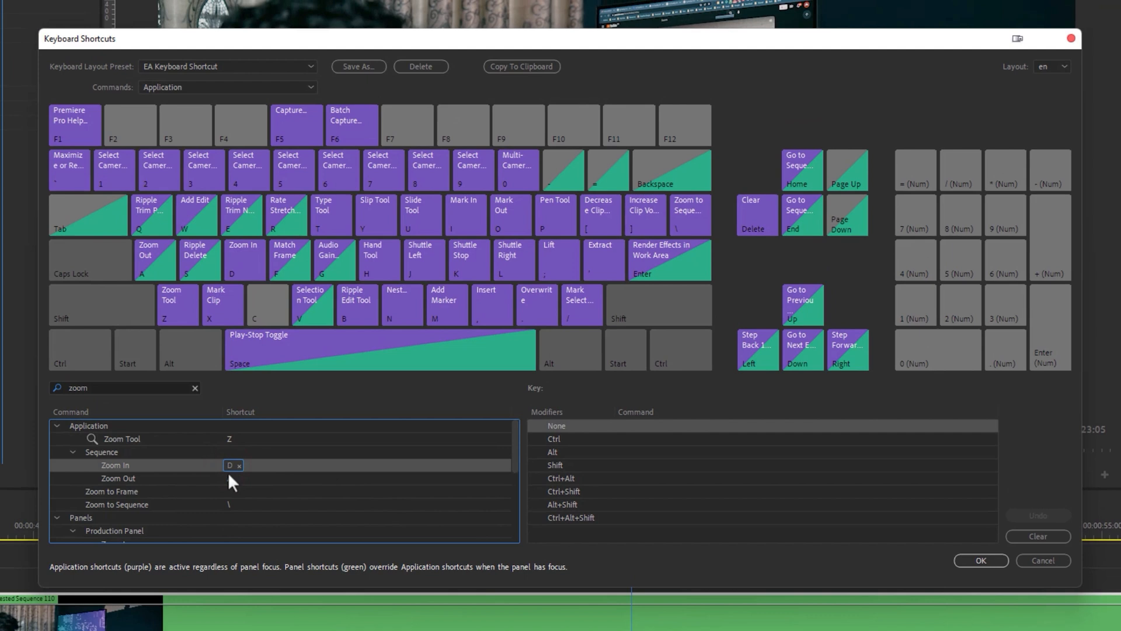
click(232, 478)
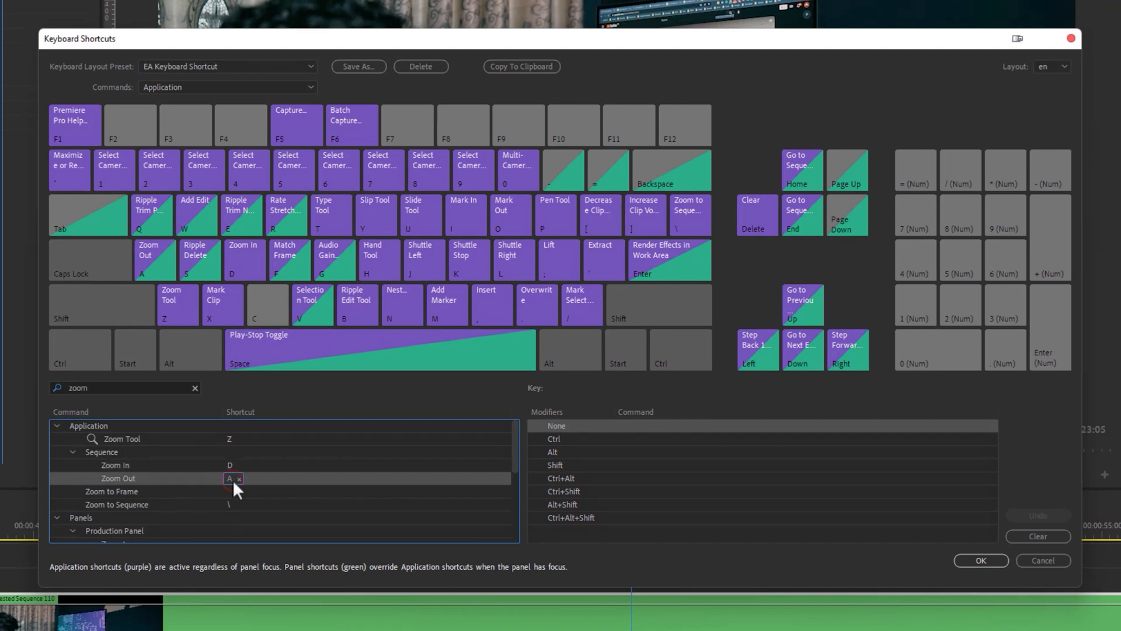
text(ripple delete)
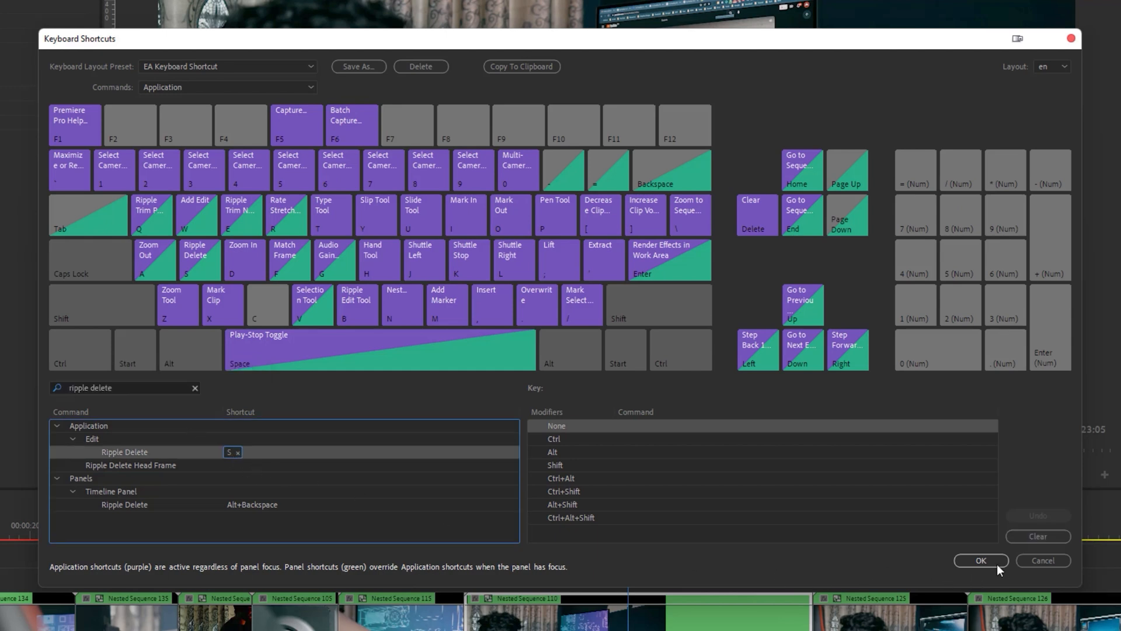
click(980, 560)
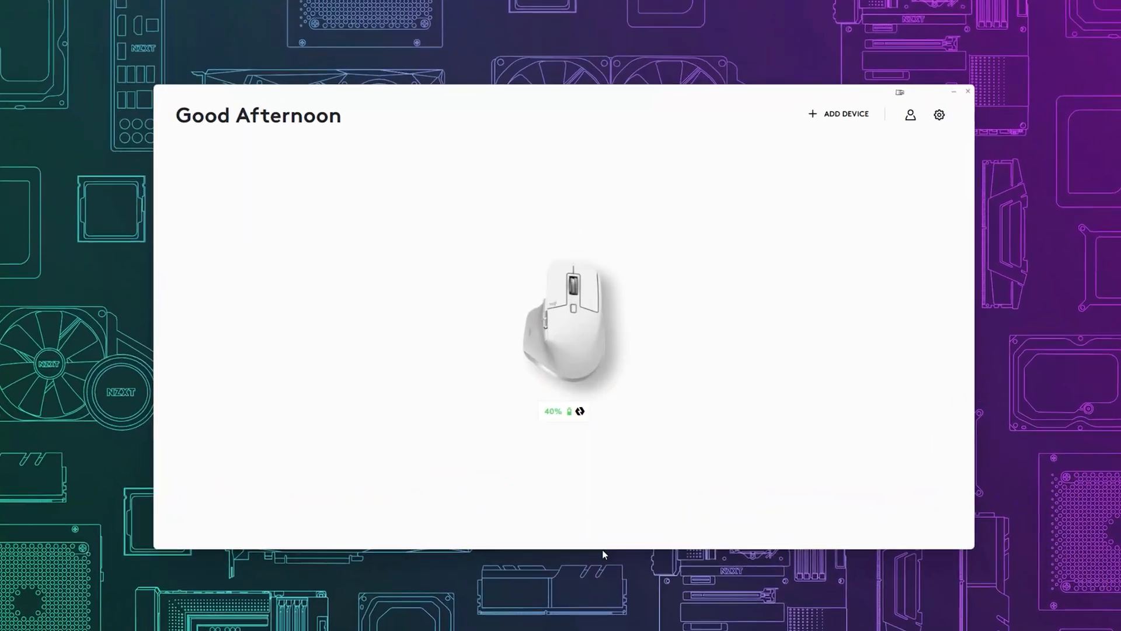
Step: Select the MX Master 3S and start adding an application-specific button profile
click(564, 325)
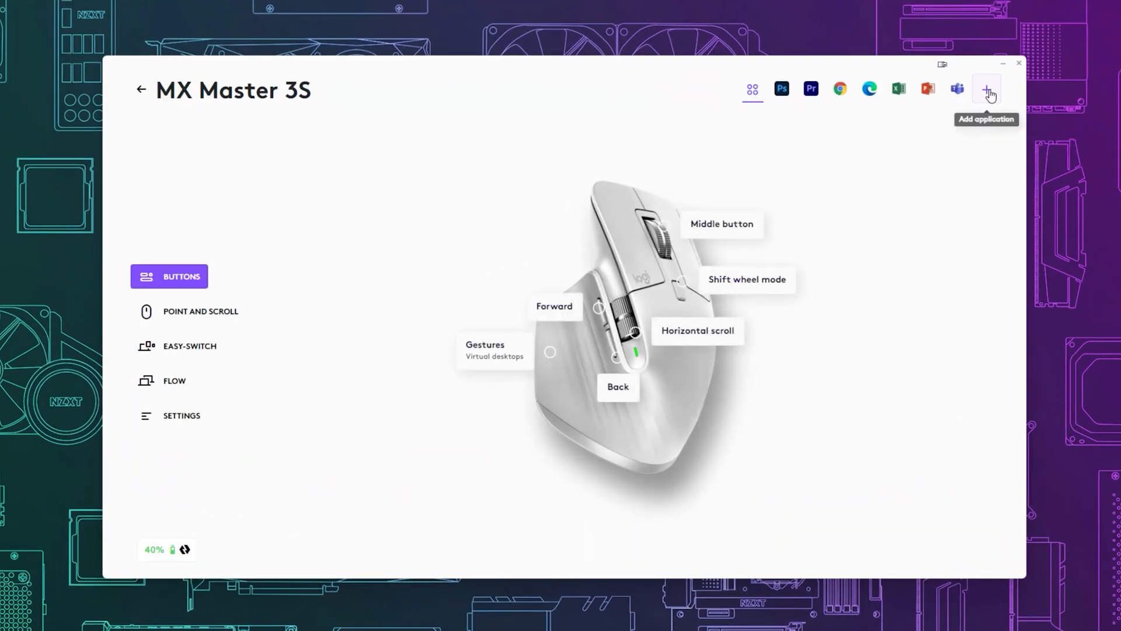
click(987, 89)
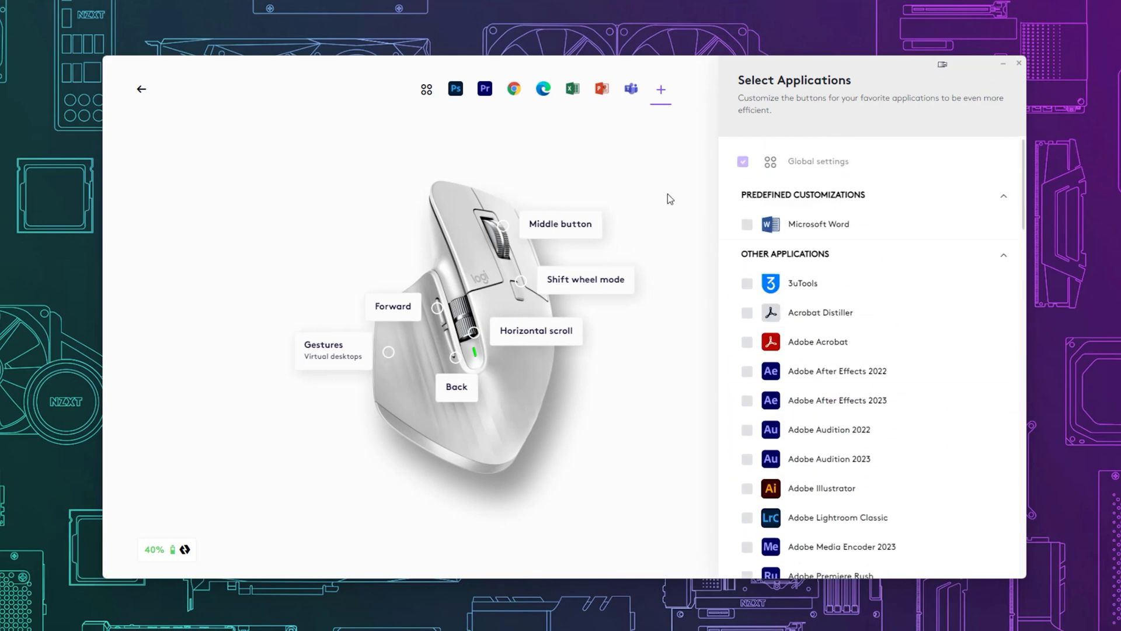